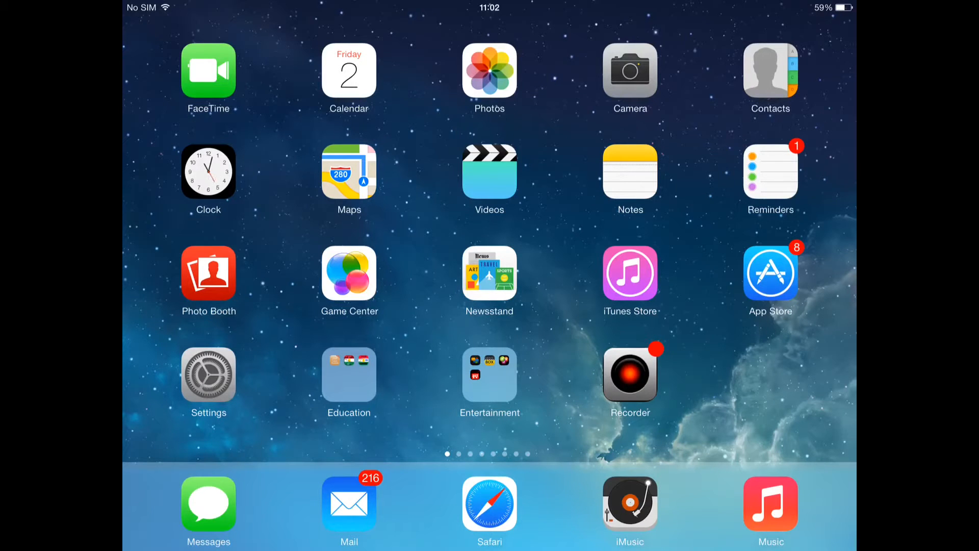
# Step: Launch Movie Box from the Entertainment folder, then relaunch it to show the ad banner
pyautogui.click(489, 376)
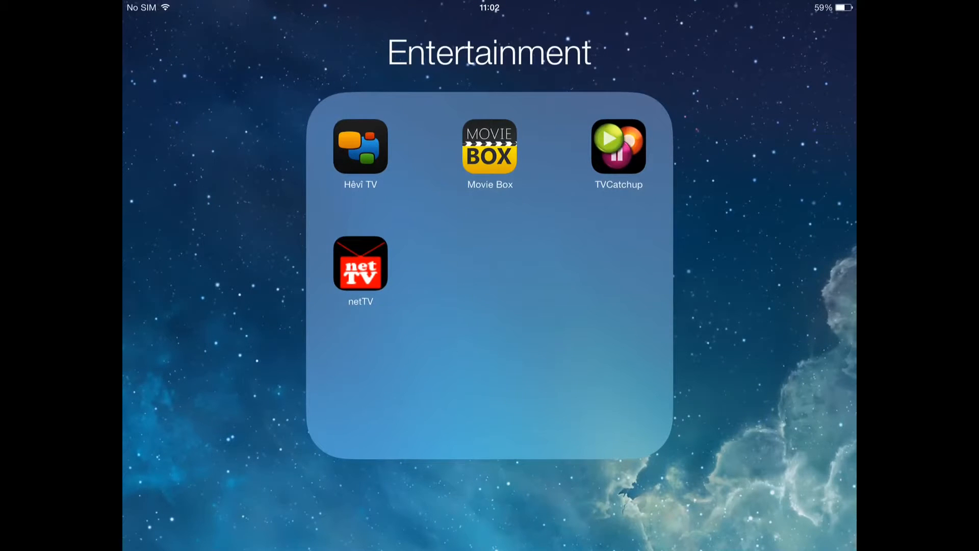
pyautogui.click(490, 148)
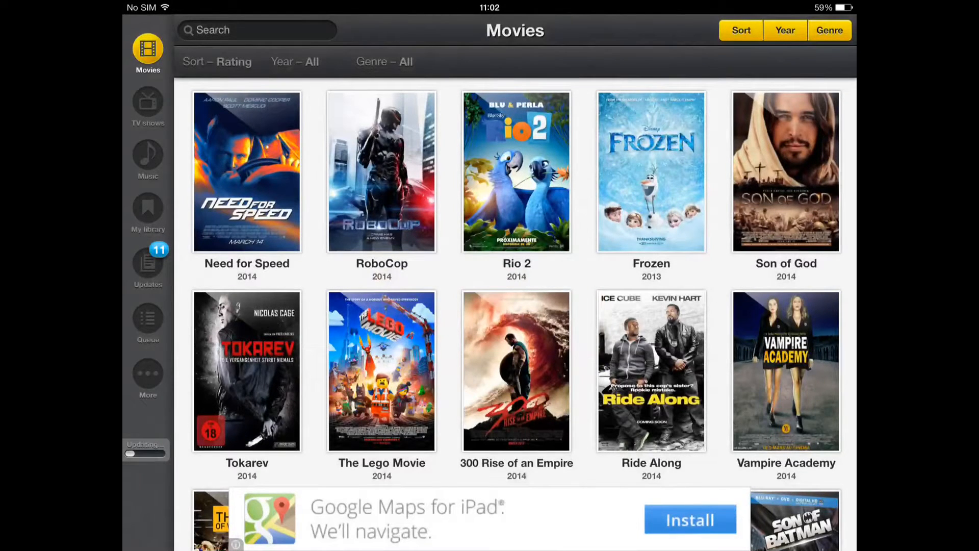
pyautogui.click(148, 259)
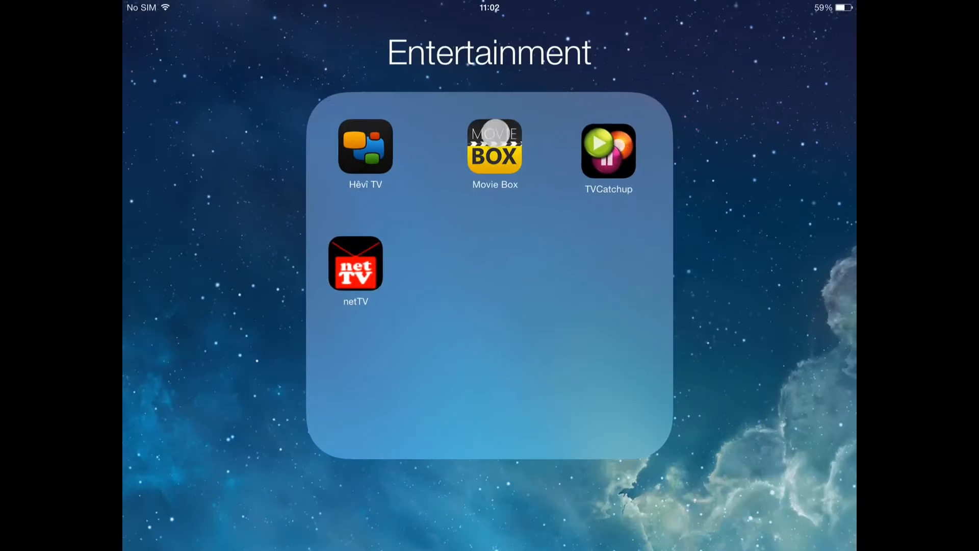
pyautogui.click(494, 148)
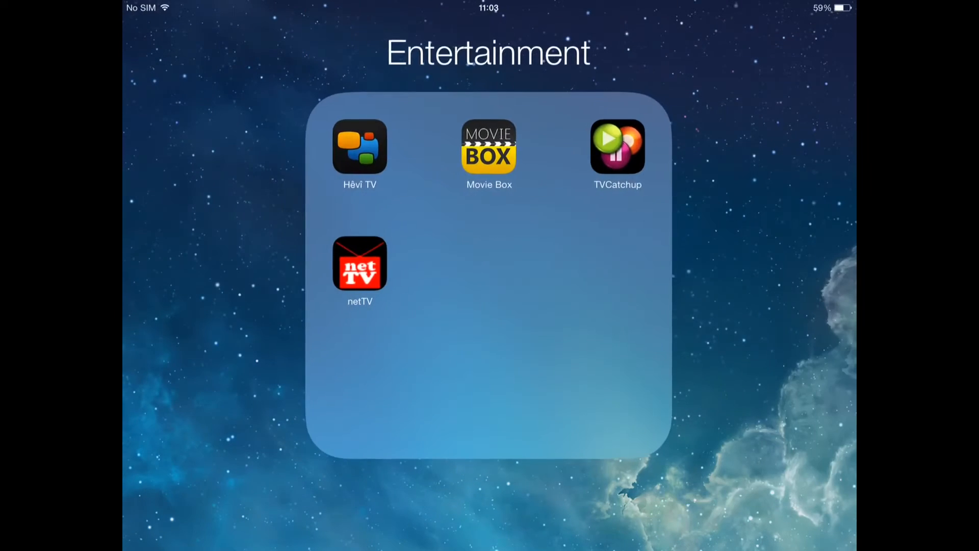
pyautogui.click(489, 147)
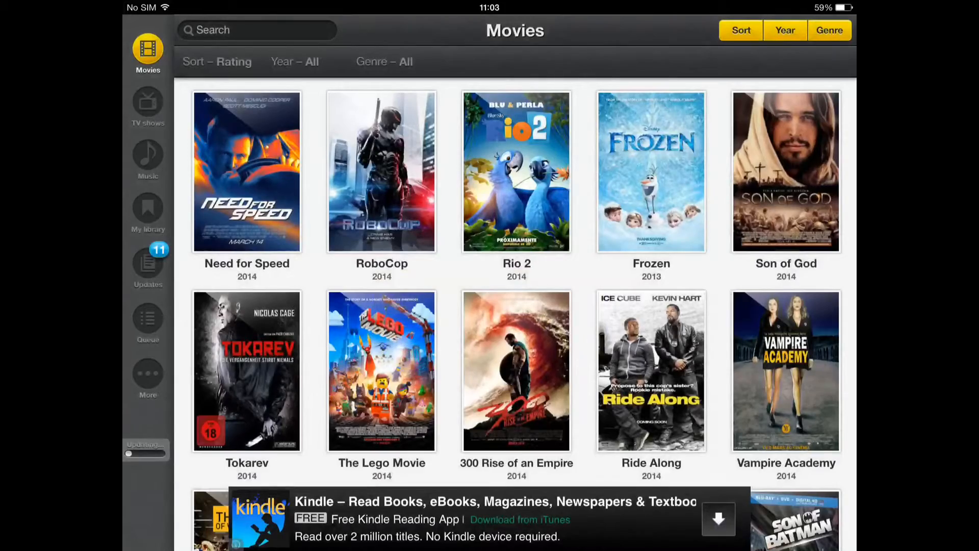
# Step: Open Cydia from the second home-screen page and view its Sources list
pyautogui.press('home')
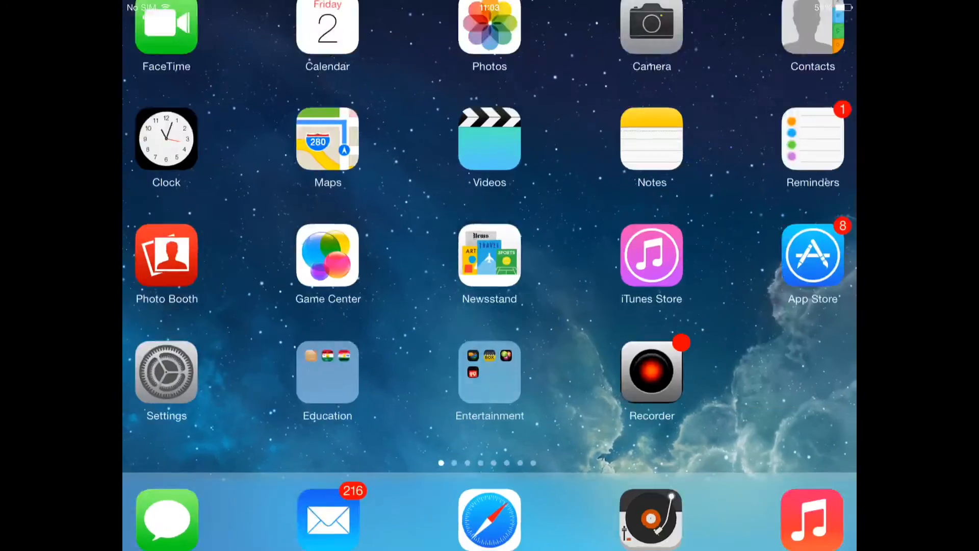
pyautogui.hscroll(-3)
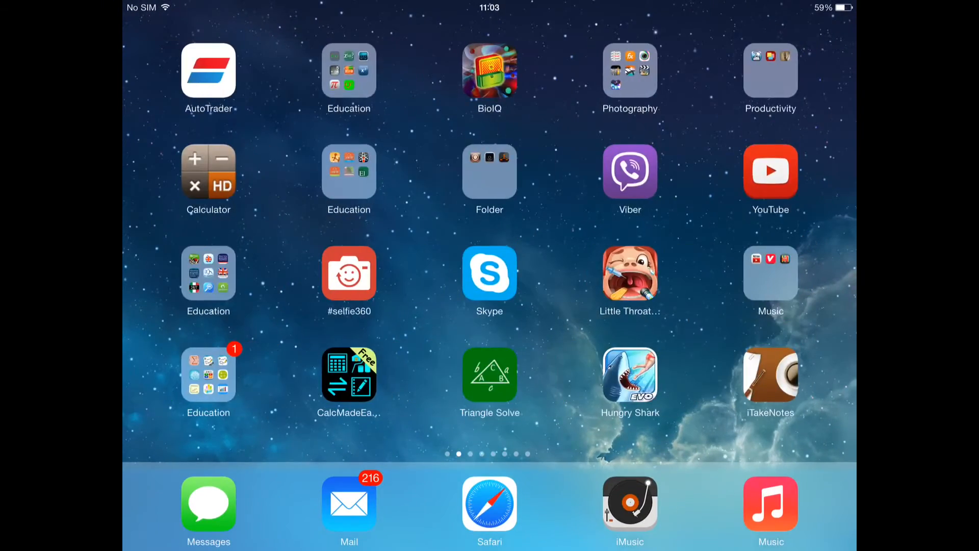
pyautogui.click(490, 274)
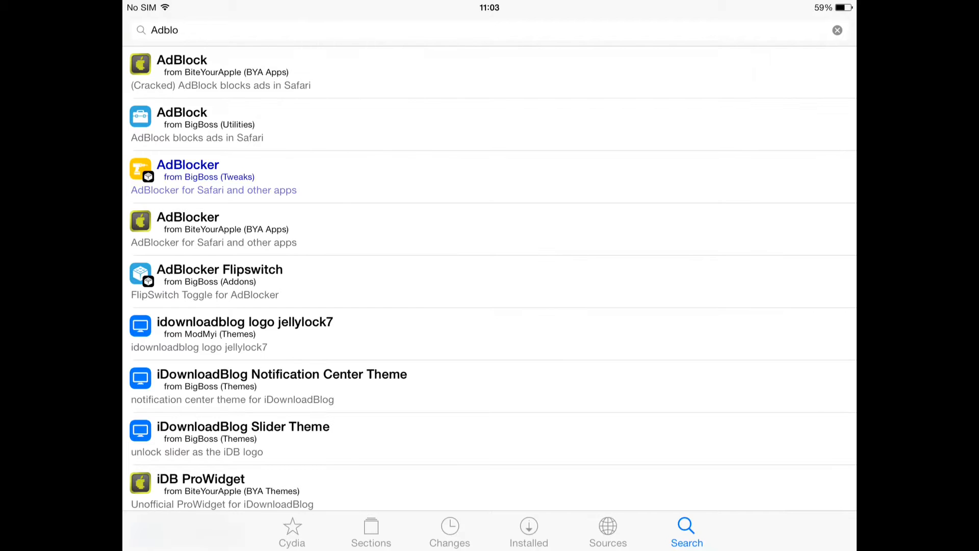
pyautogui.click(607, 531)
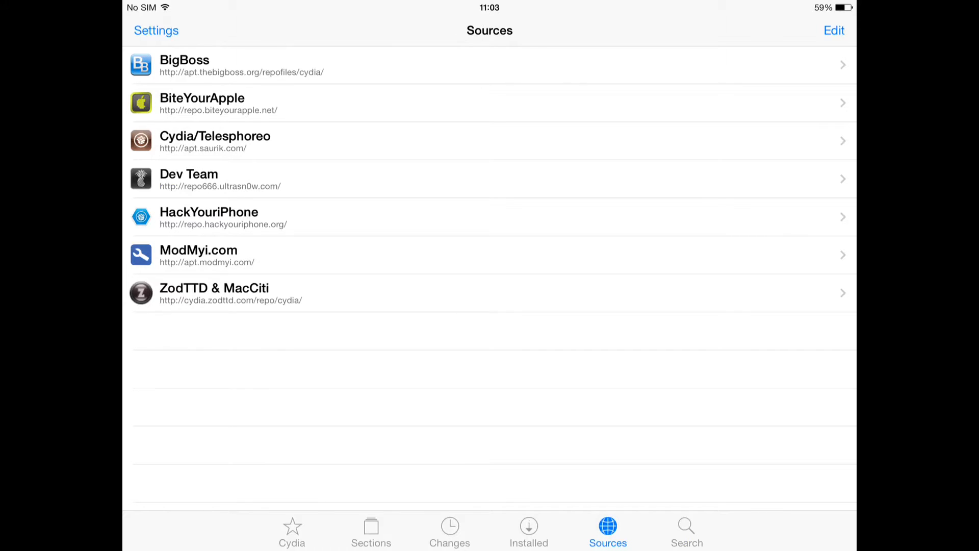
pyautogui.click(834, 30)
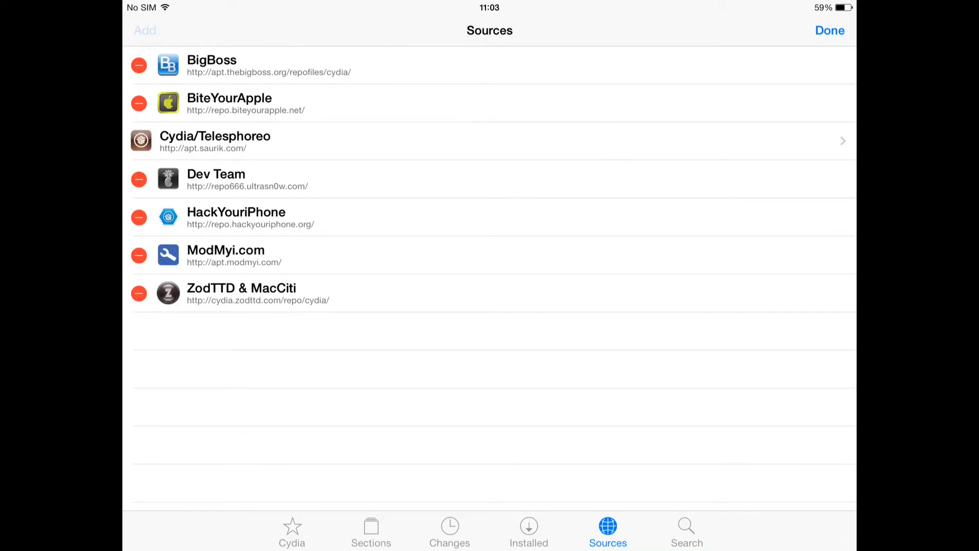
pyautogui.click(145, 30)
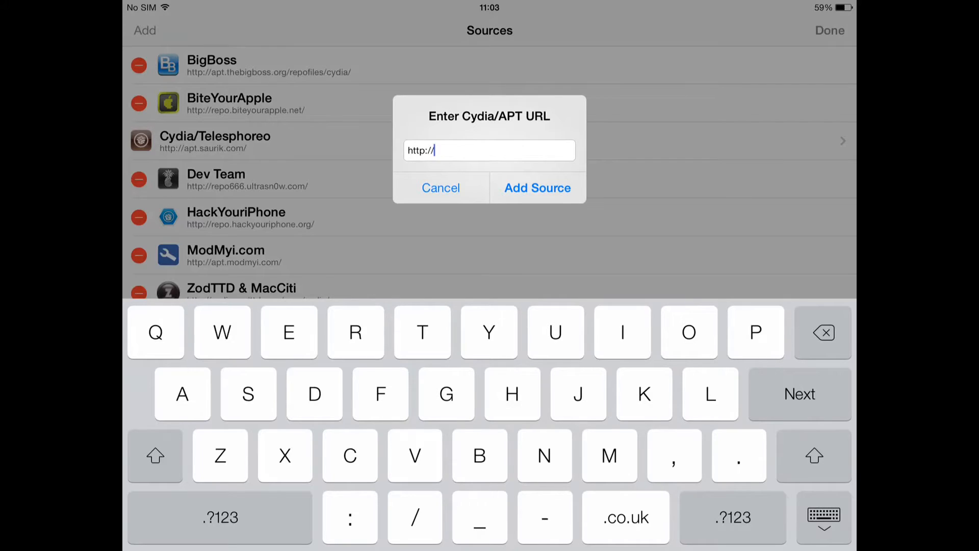
pyautogui.write('repo')
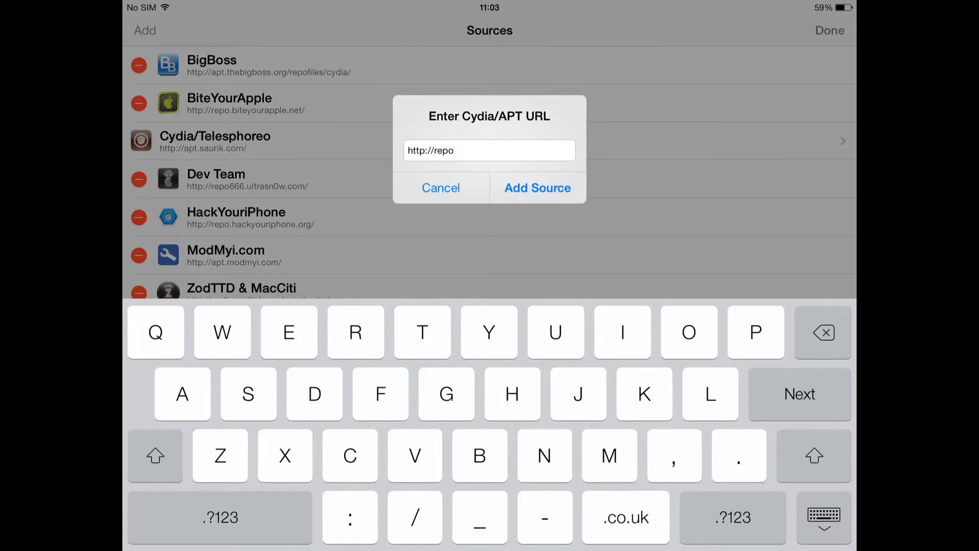
pyautogui.write('.')
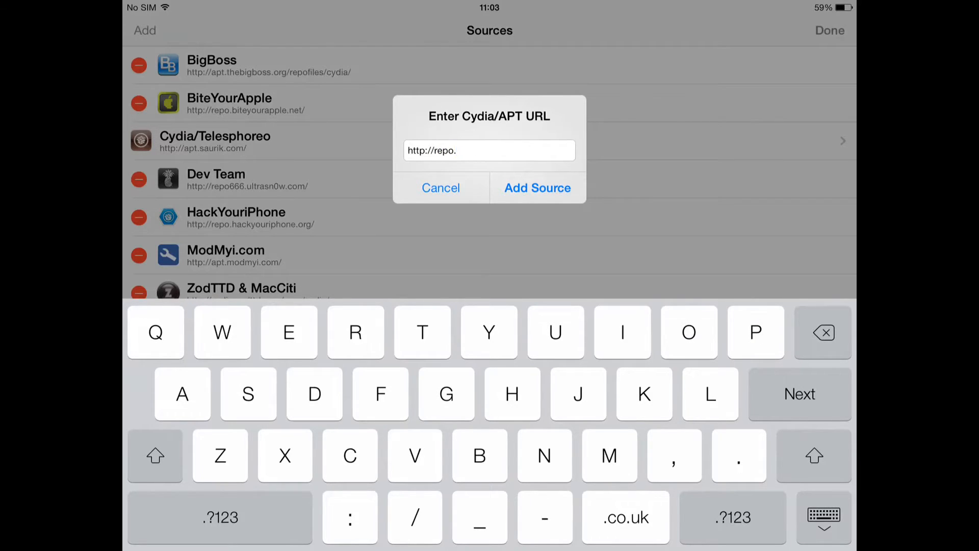
pyautogui.write('bit')
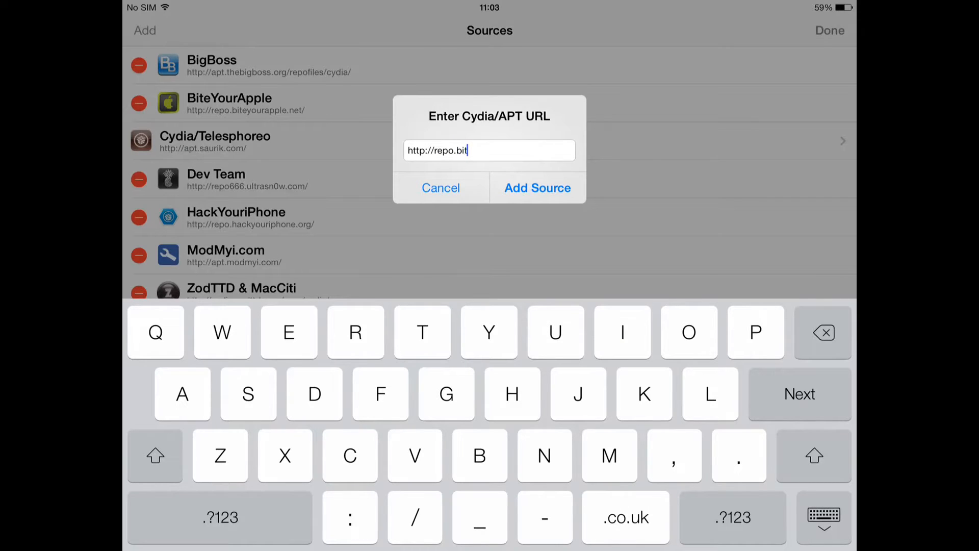
pyautogui.write('eyour')
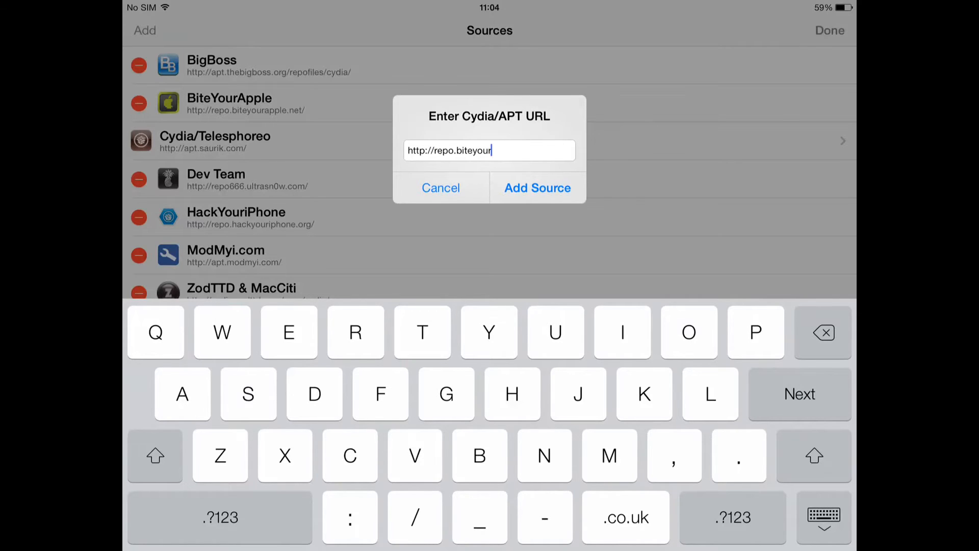
pyautogui.write('apple.ne')
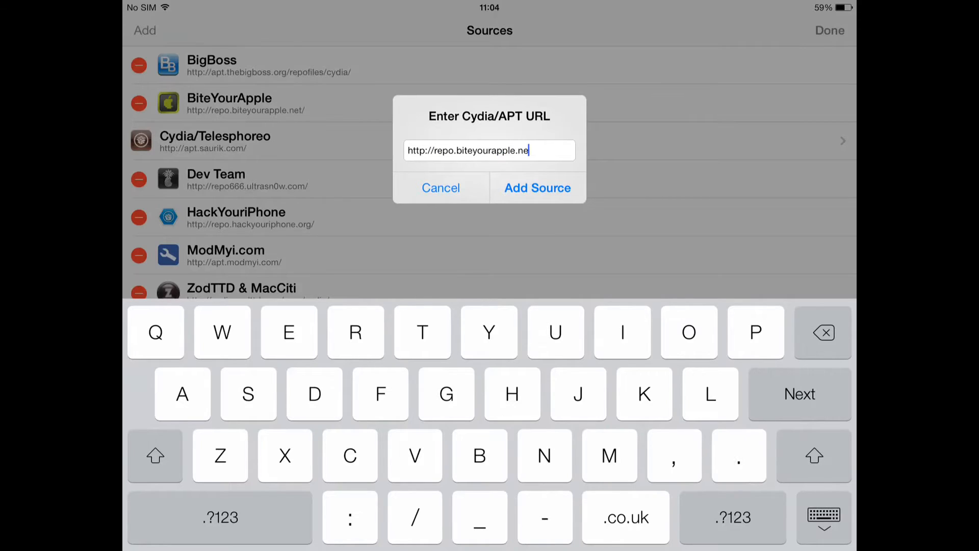
pyautogui.write('t/')
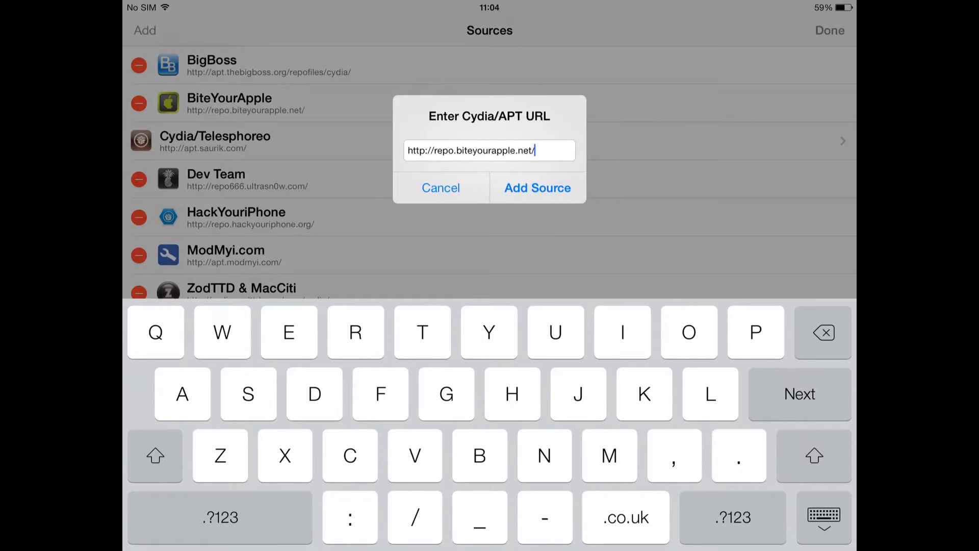
pyautogui.click(441, 188)
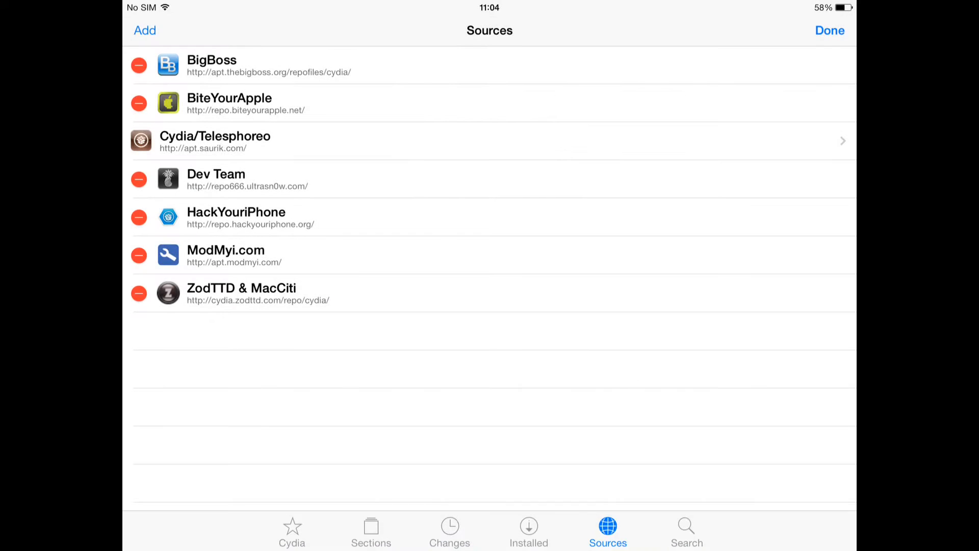
# Step: Search Cydia for AdBlocker and open BiteYourApple's AdBlocker 1.60 details page
pyautogui.click(830, 30)
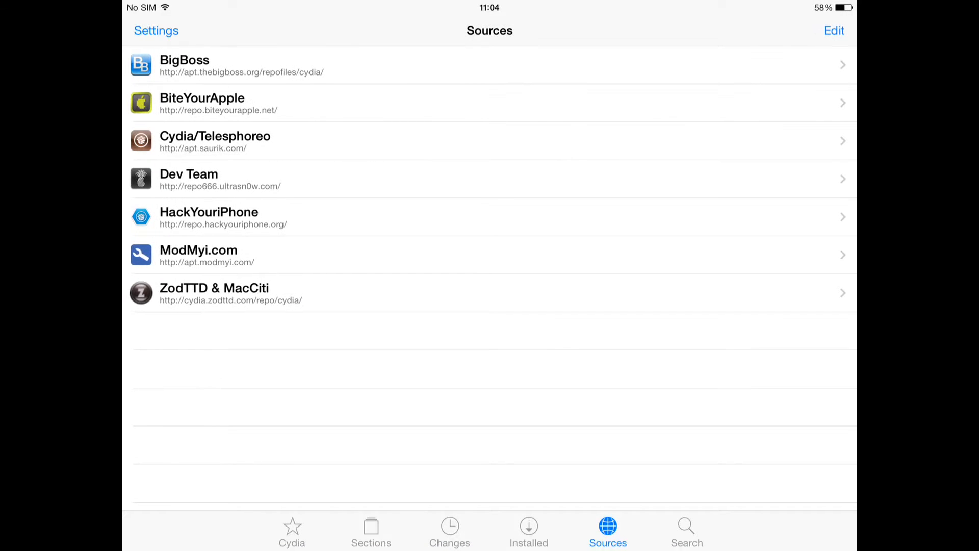
pyautogui.click(685, 531)
pyautogui.write('A')
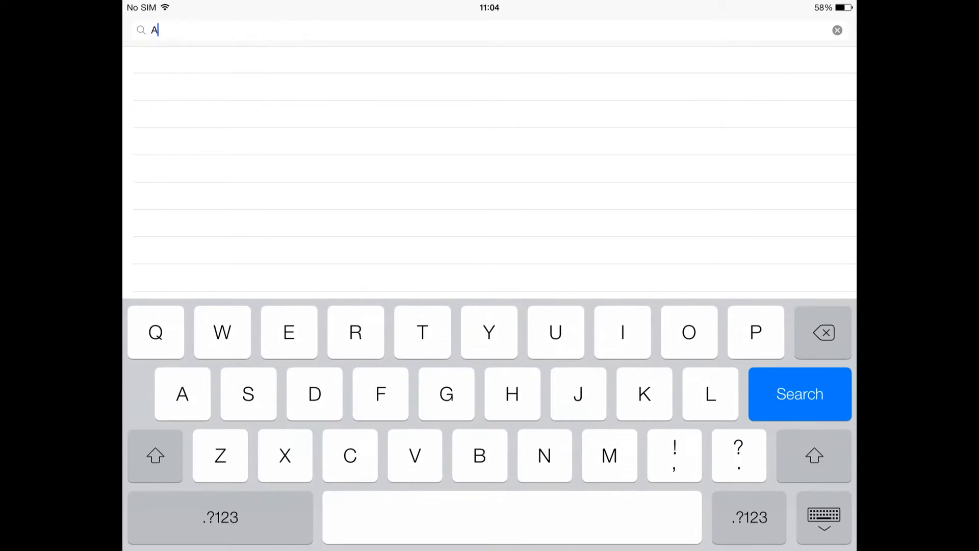
pyautogui.write('db')
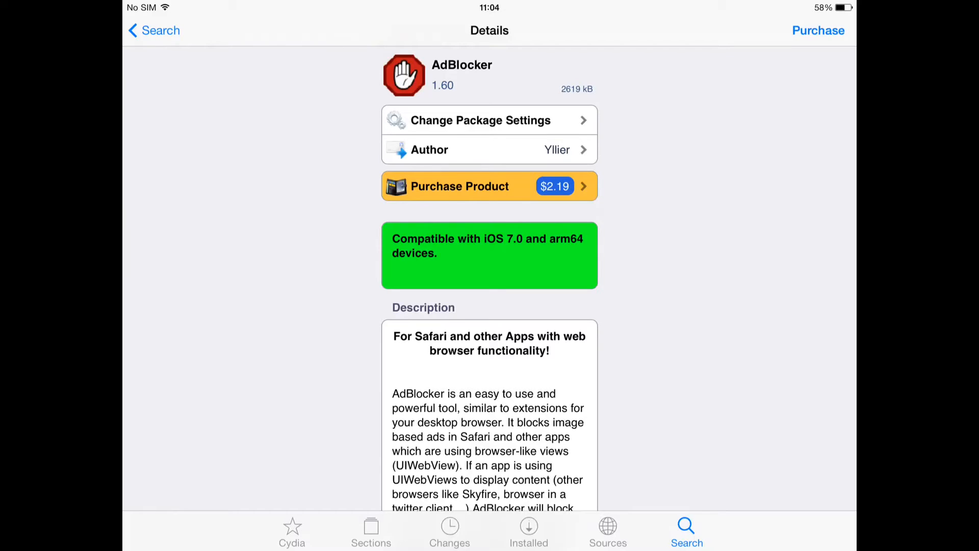
pyautogui.click(159, 30)
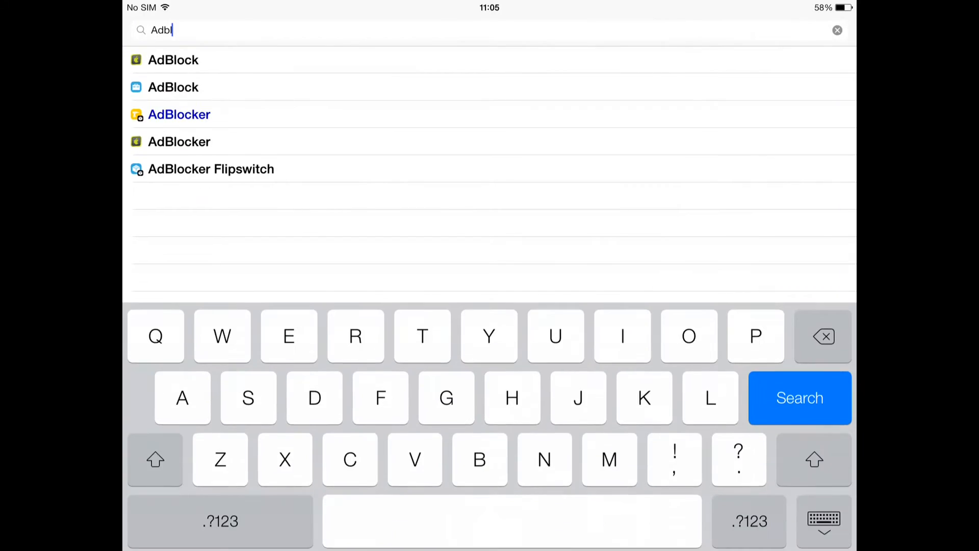
pyautogui.click(179, 114)
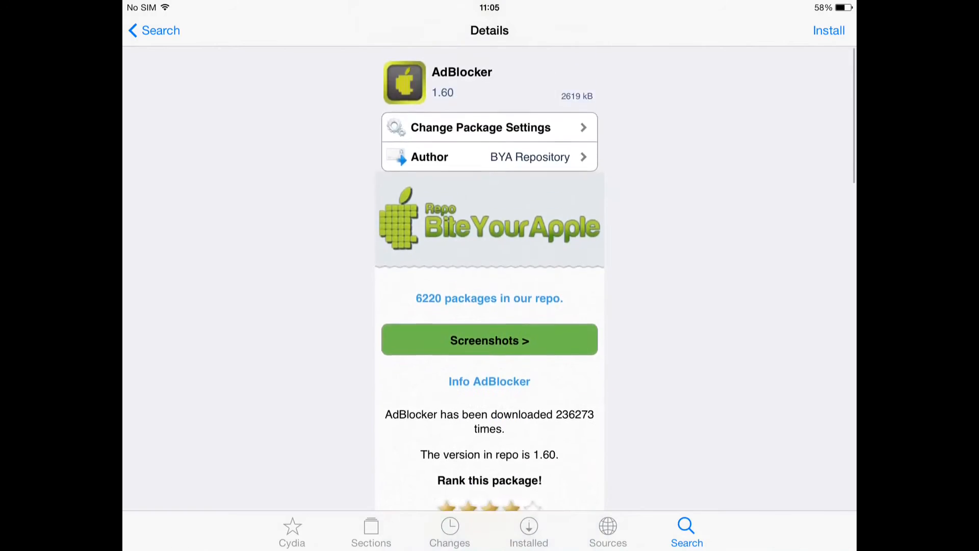
# Step: Install and confirm the AdBlocker package, then restart SpringBoard
pyautogui.click(828, 30)
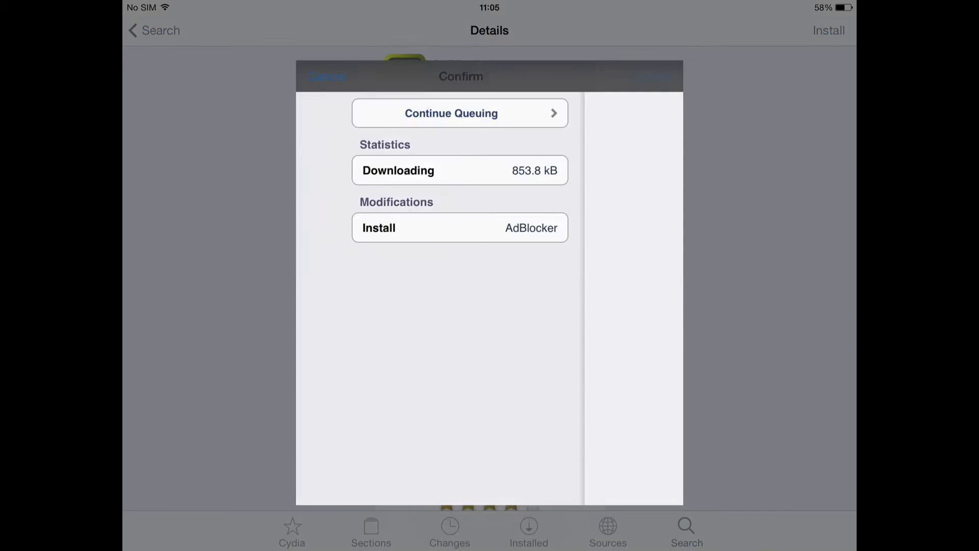
pyautogui.click(459, 113)
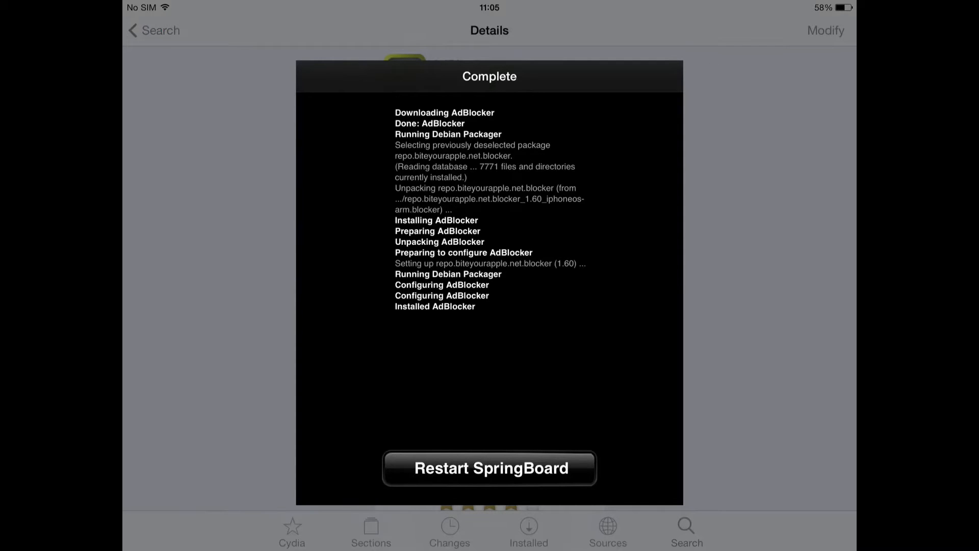
pyautogui.click(489, 468)
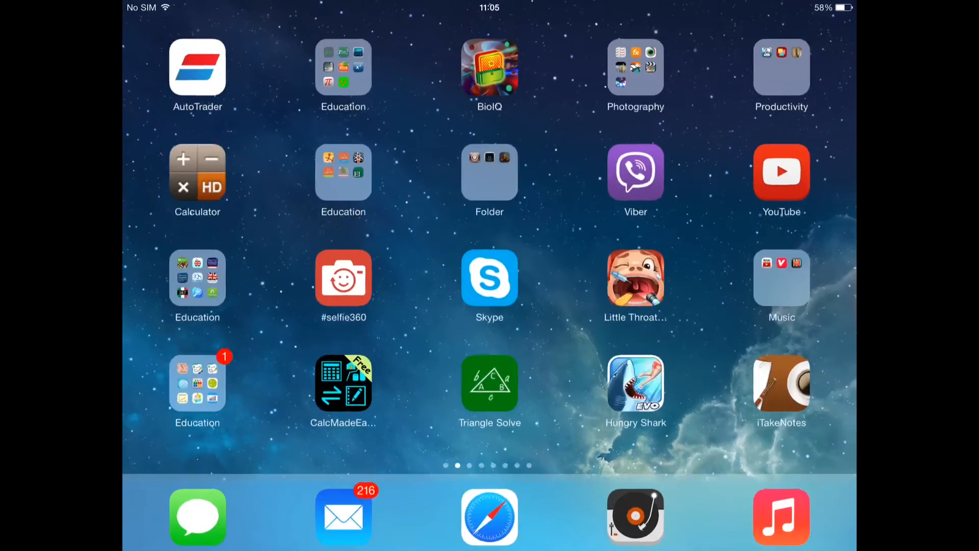
# Step: Open AdBlocker's page in Settings and switch Enabled off
pyautogui.hscroll(3)
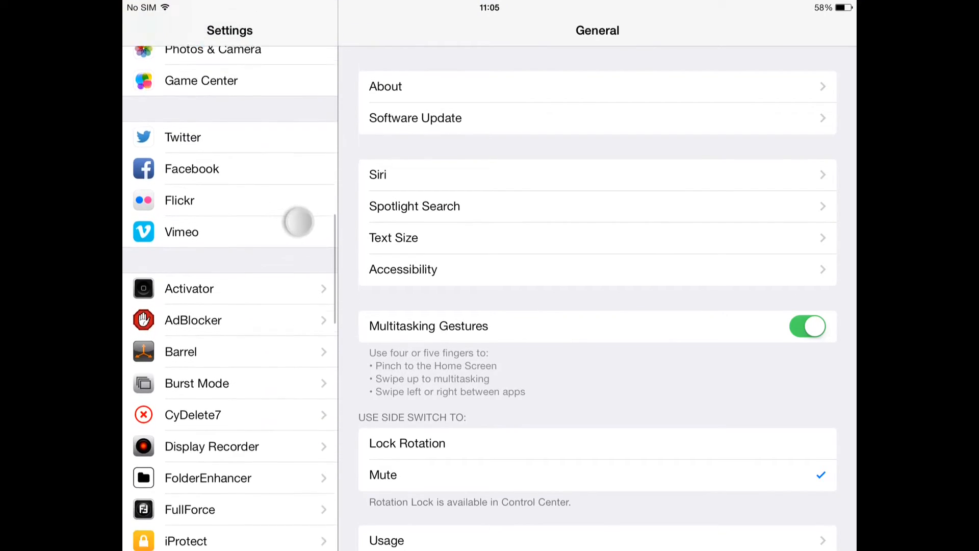
pyautogui.click(193, 319)
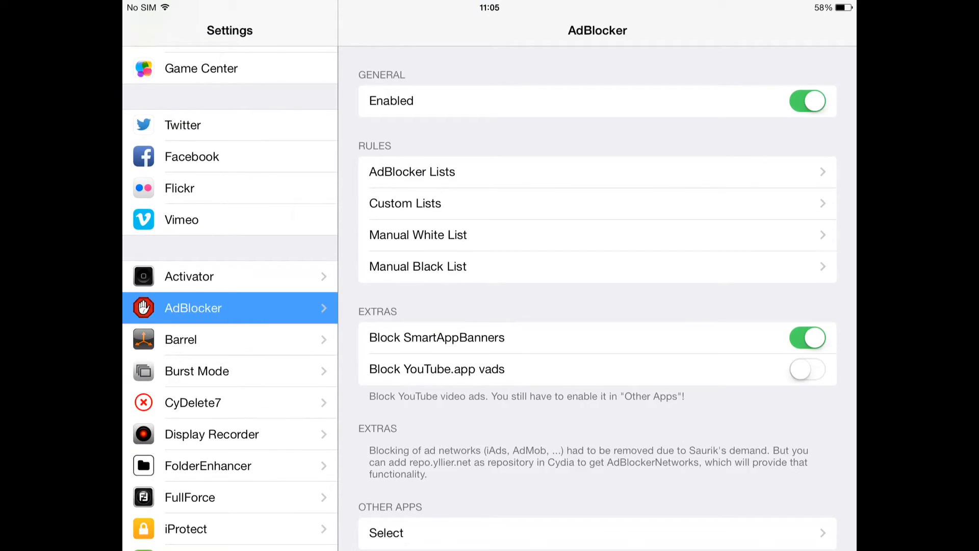
pyautogui.click(808, 100)
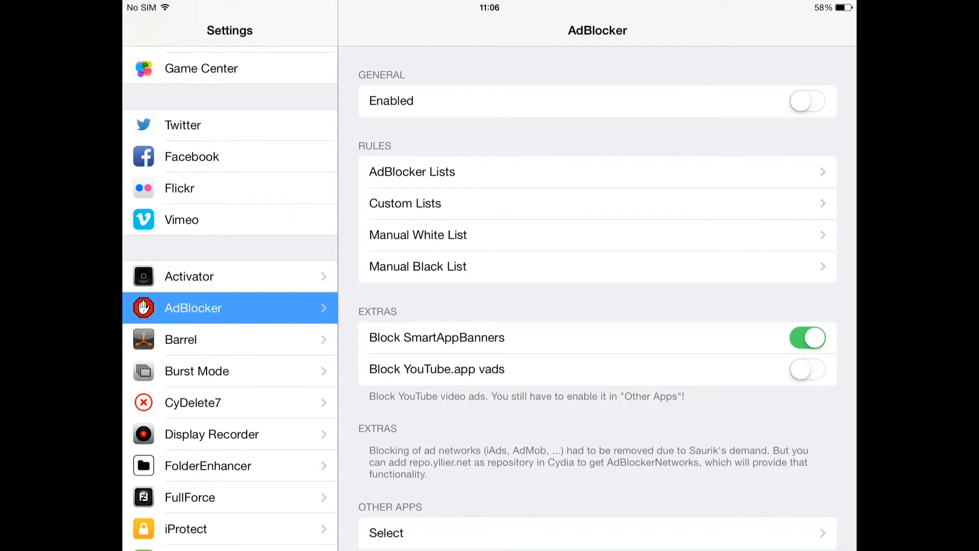
# Step: Open AdBlocker's per-app list, turn Activator off, and dismiss the Cydia explanation
pyautogui.click(807, 100)
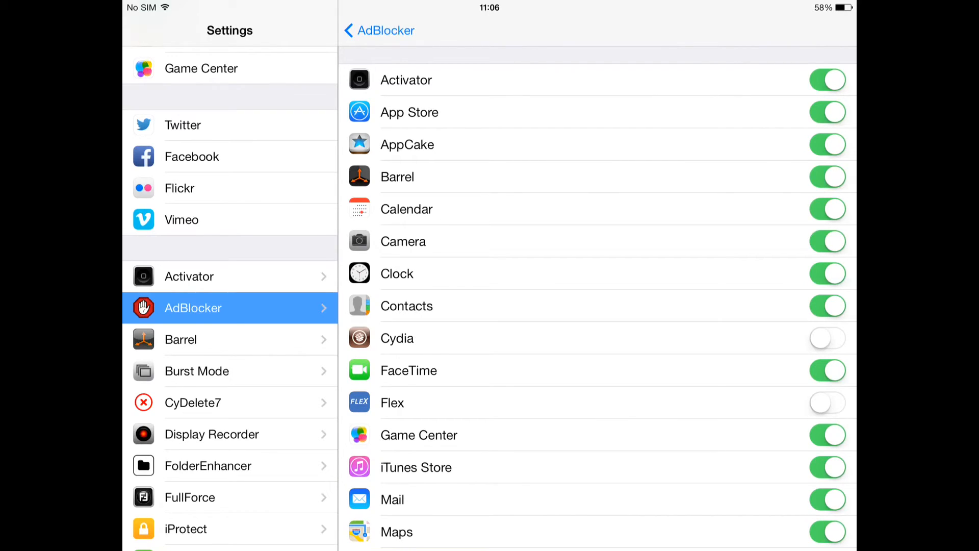
pyautogui.click(828, 79)
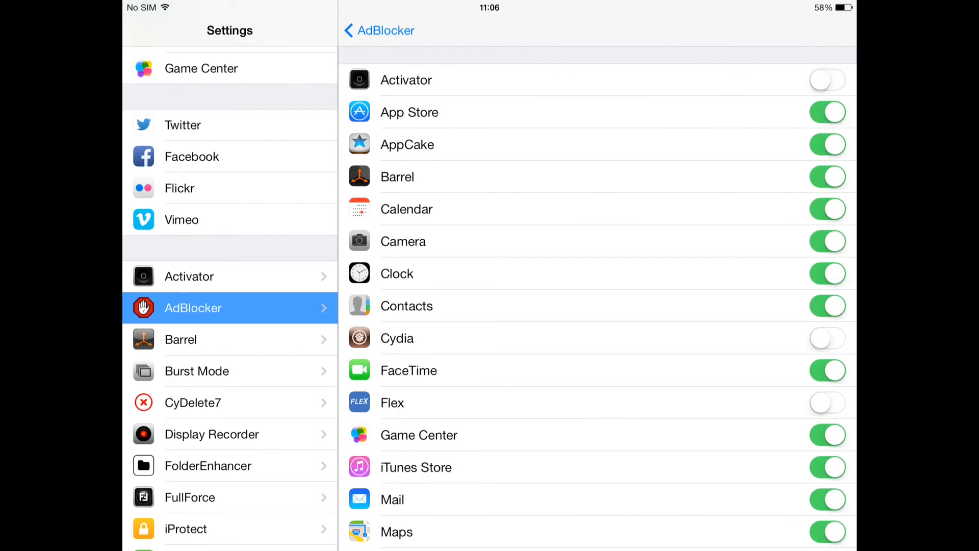
pyautogui.click(827, 79)
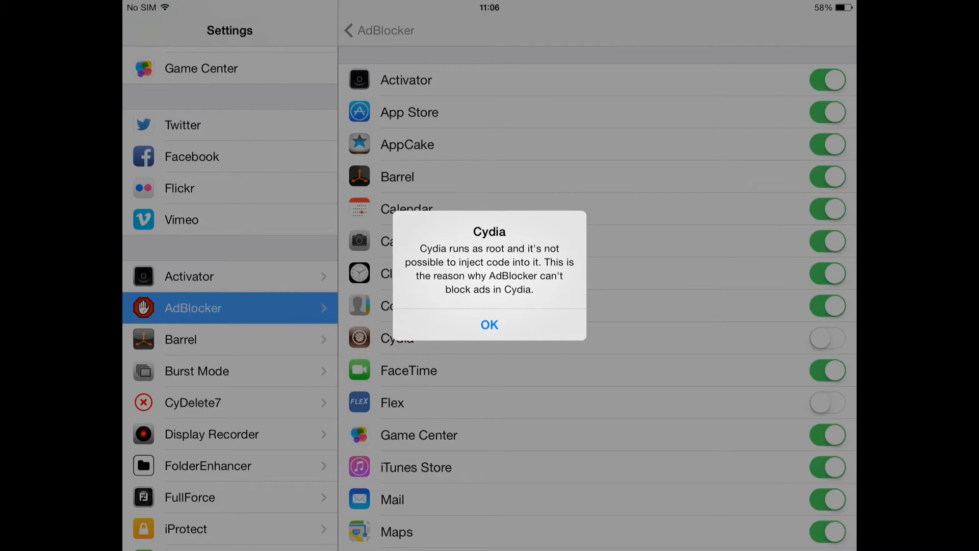
pyautogui.click(490, 324)
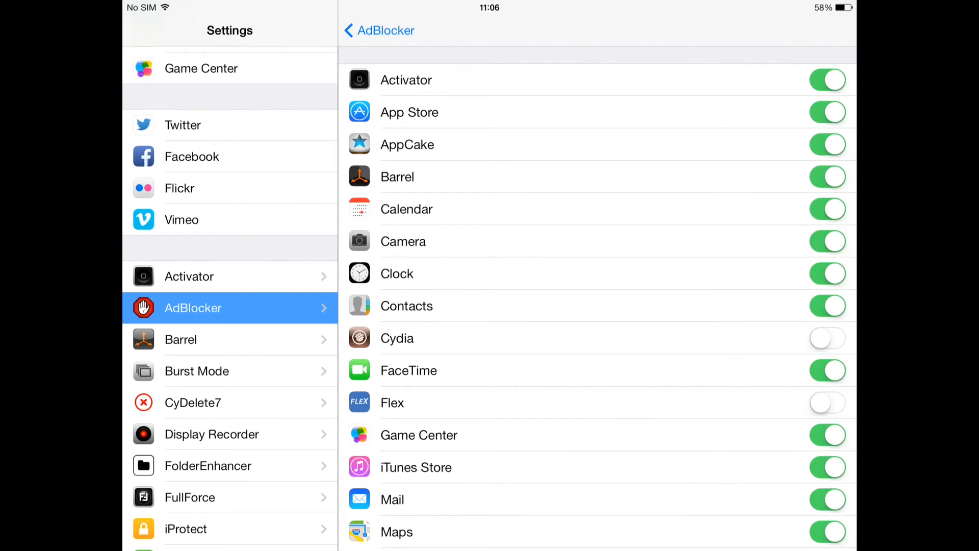
# Step: Scroll down through AdBlocker's per-app list of installed apps
pyautogui.scroll(-3)
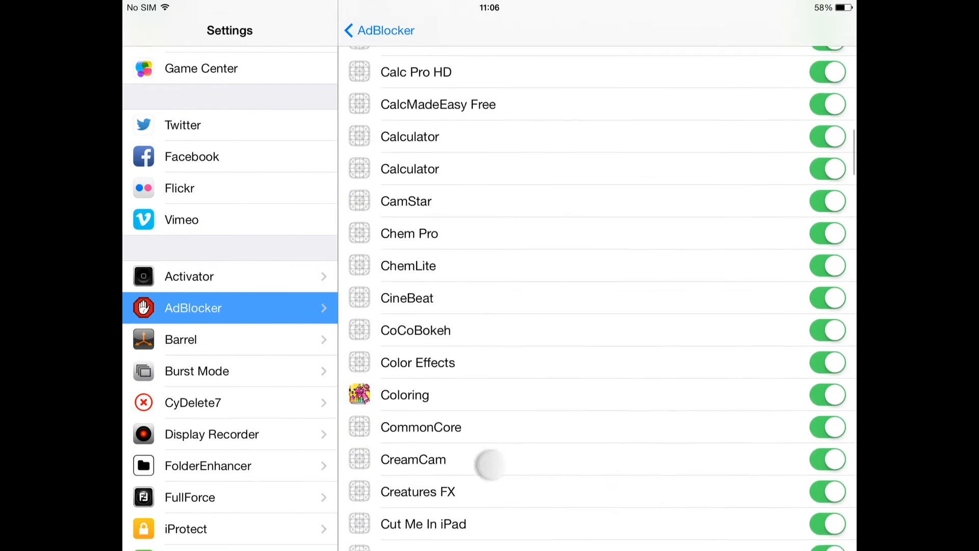
pyautogui.scroll(-3)
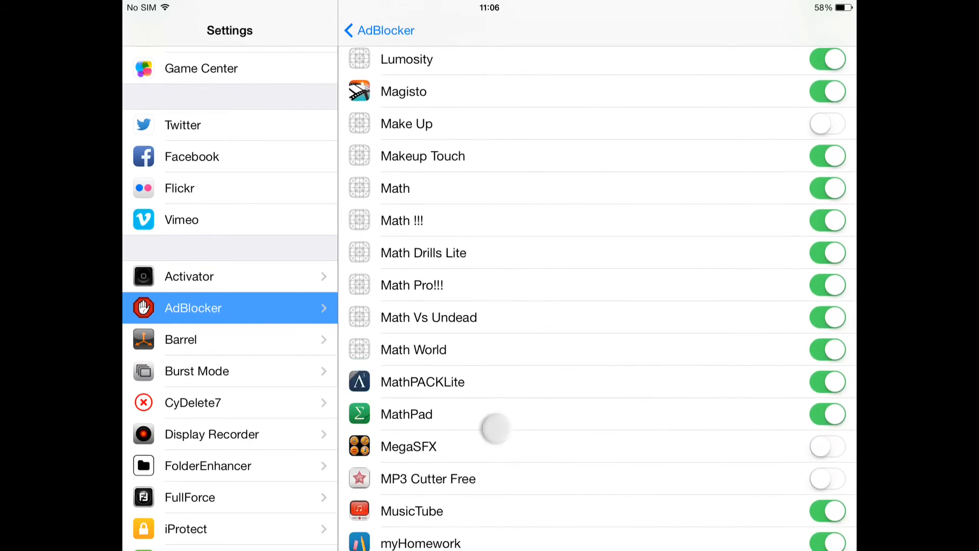
pyautogui.scroll(-3)
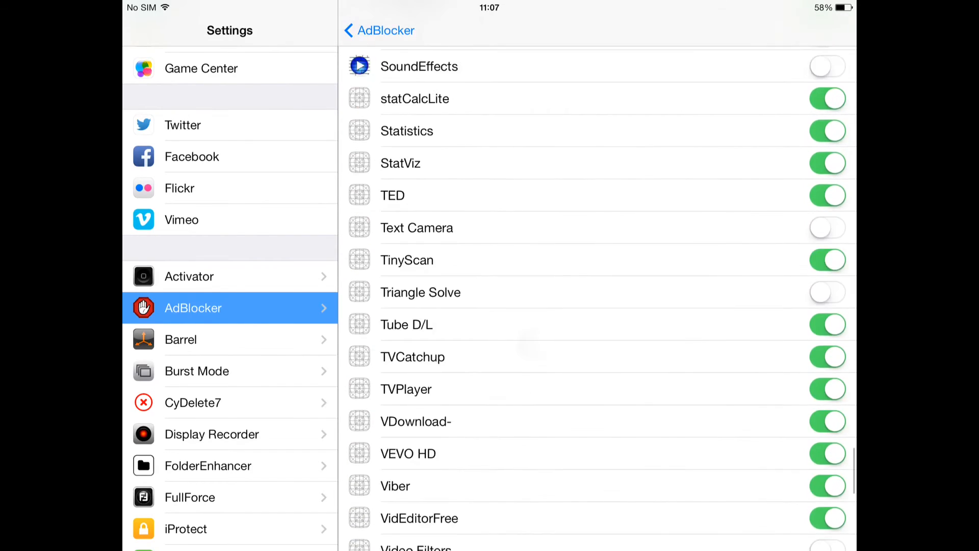
pyautogui.scroll(-3)
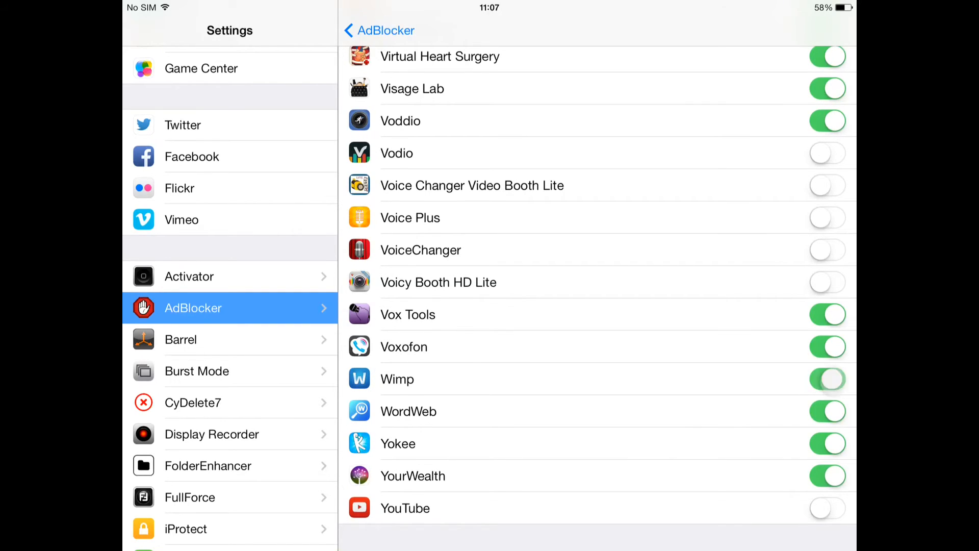
pyautogui.scroll(-3)
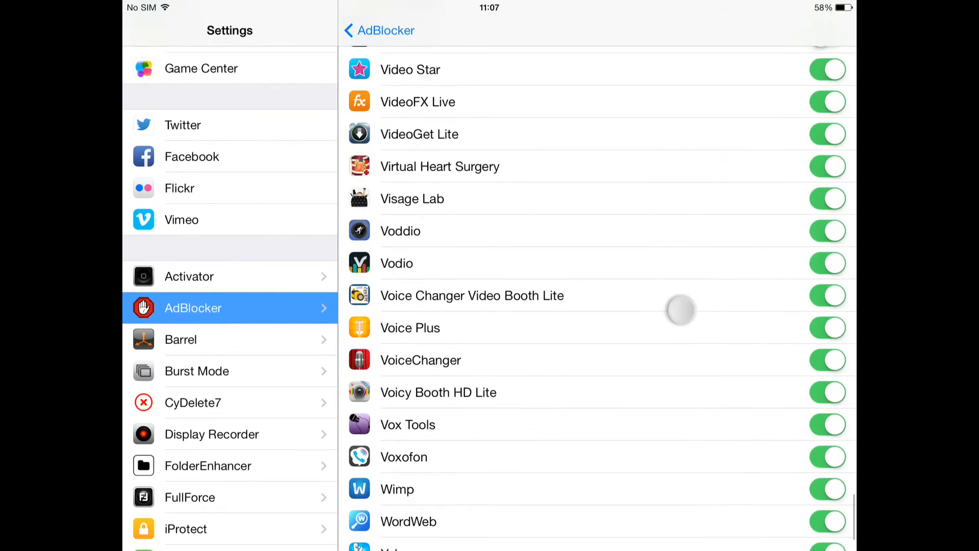
pyautogui.scroll(-3)
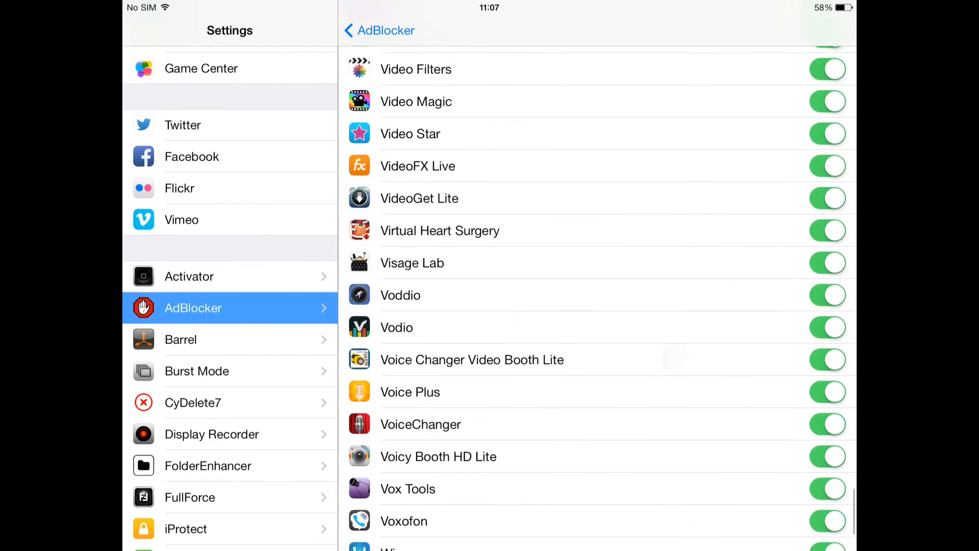
pyautogui.scroll(-3)
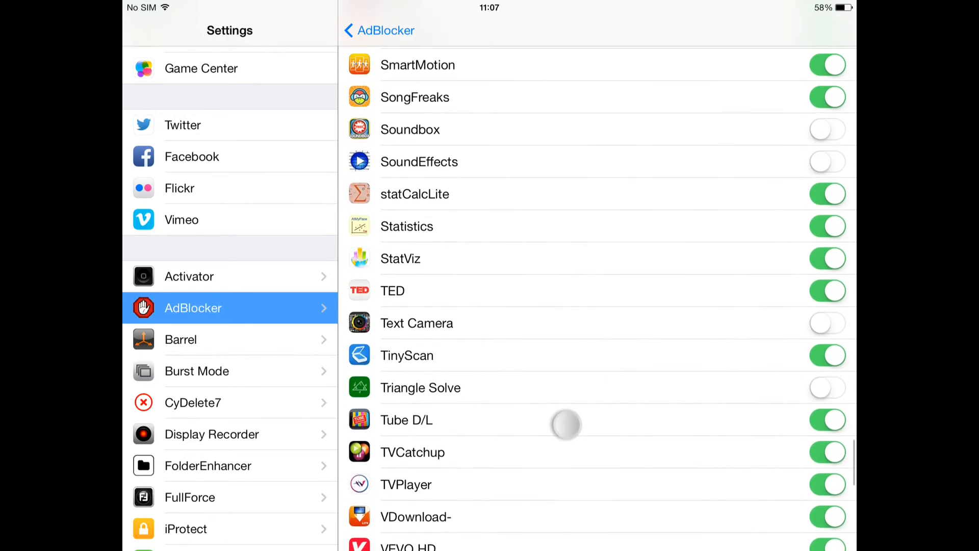
pyautogui.scroll(-3)
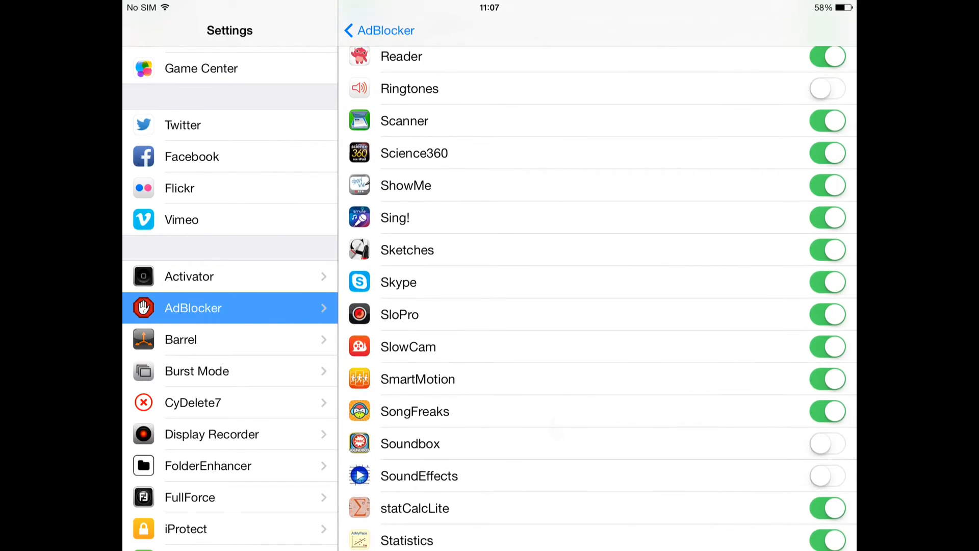
pyautogui.scroll(-3)
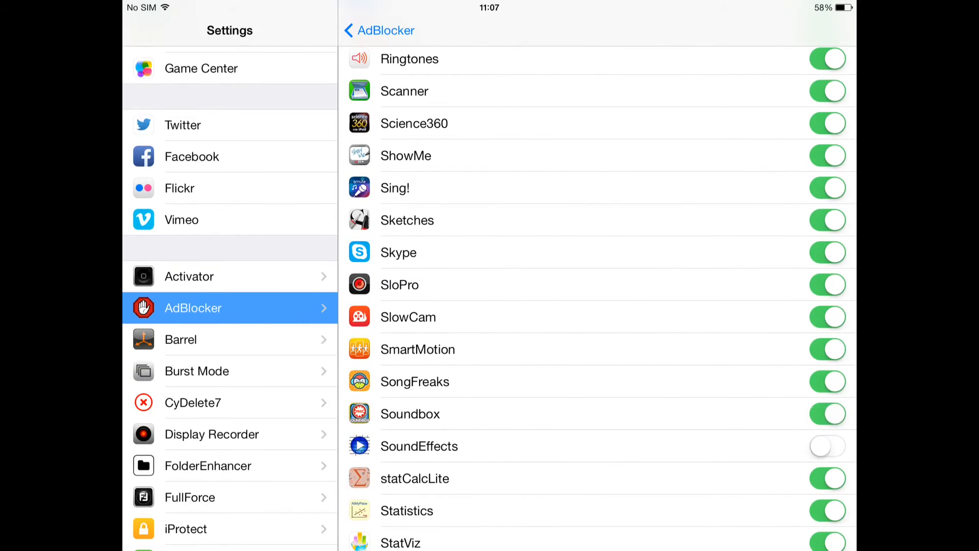
pyautogui.scroll(-3)
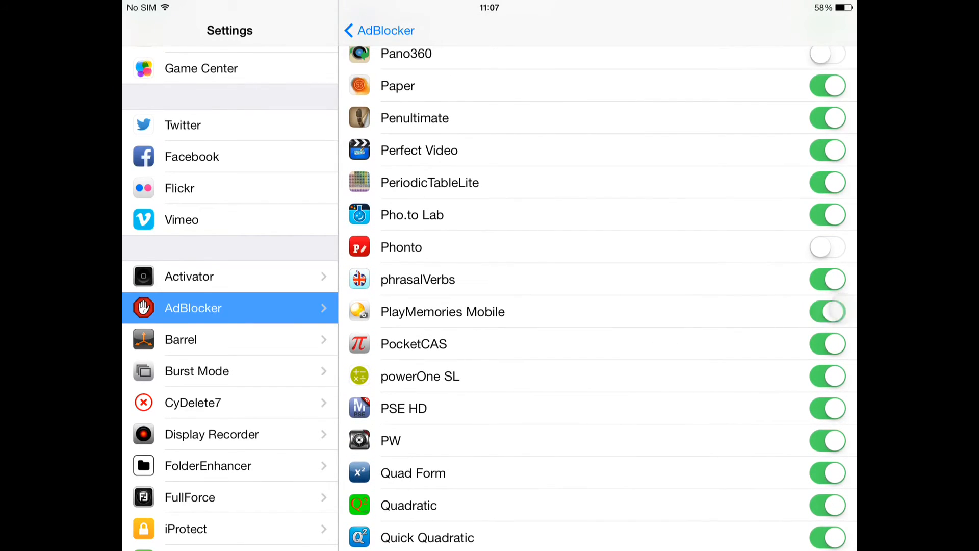
pyautogui.scroll(-3)
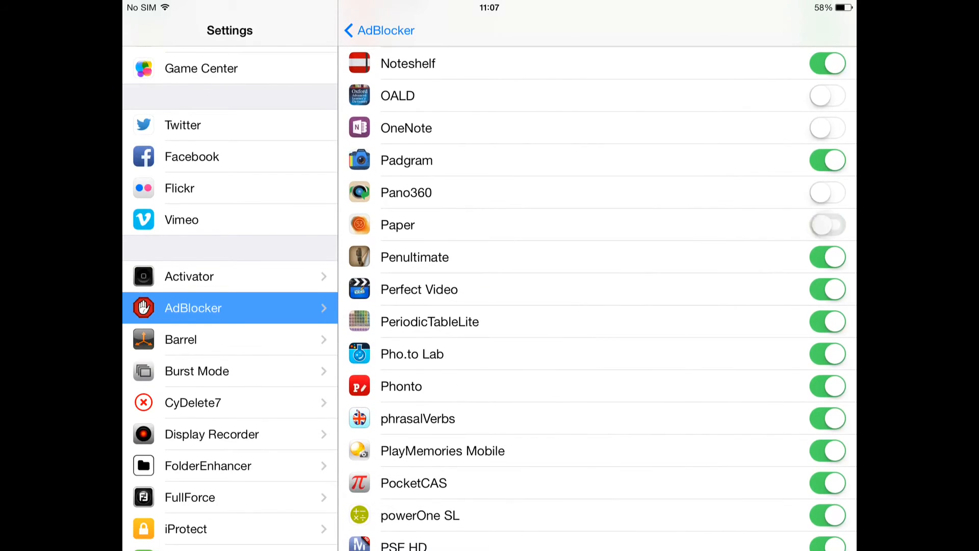
pyautogui.scroll(-3)
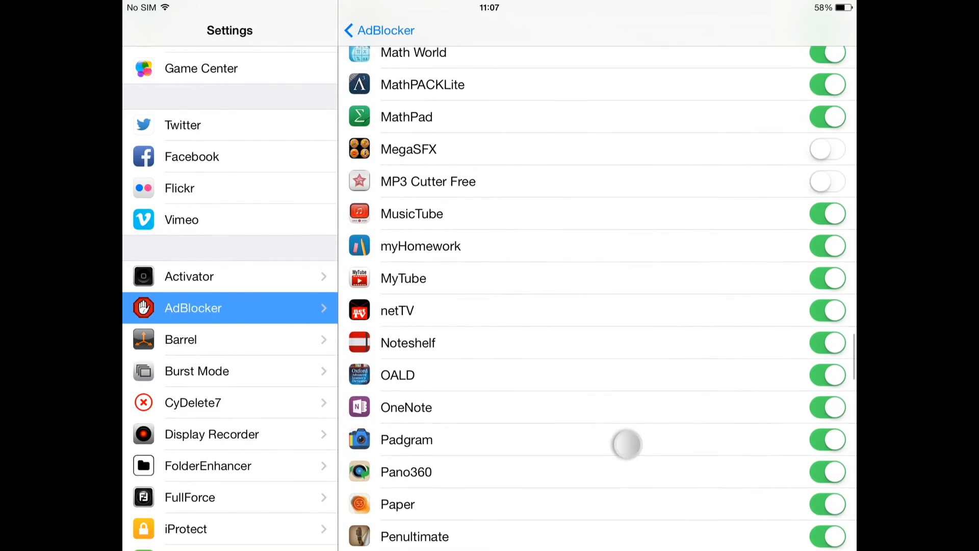
# Step: Turn on ad blocking for MP3 Cutter Free and Make Up
pyautogui.click(827, 180)
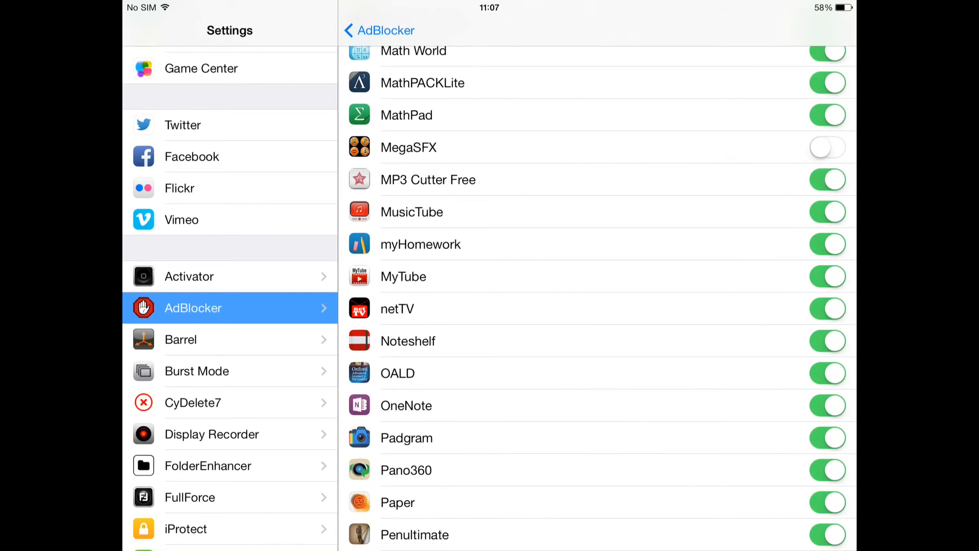
pyautogui.scroll(-3)
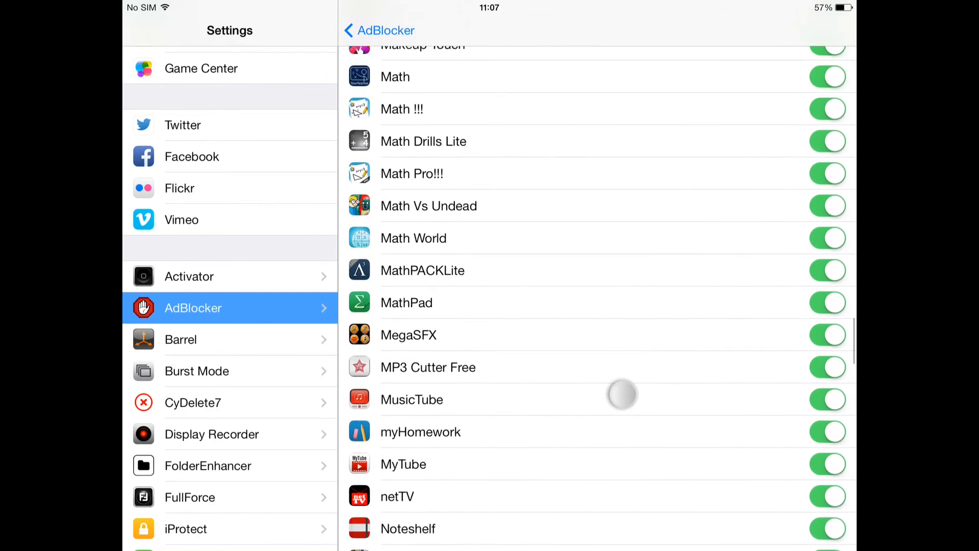
pyautogui.scroll(-3)
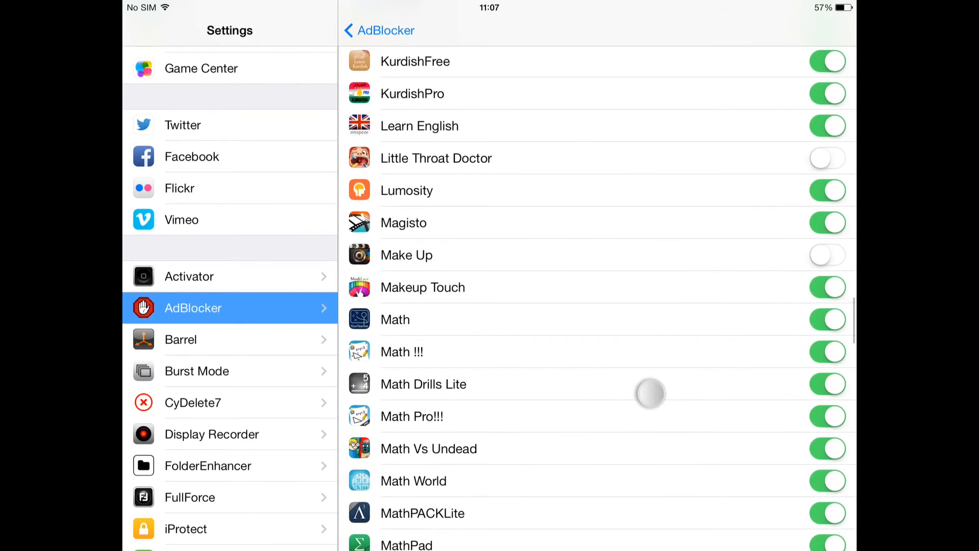
pyautogui.click(828, 255)
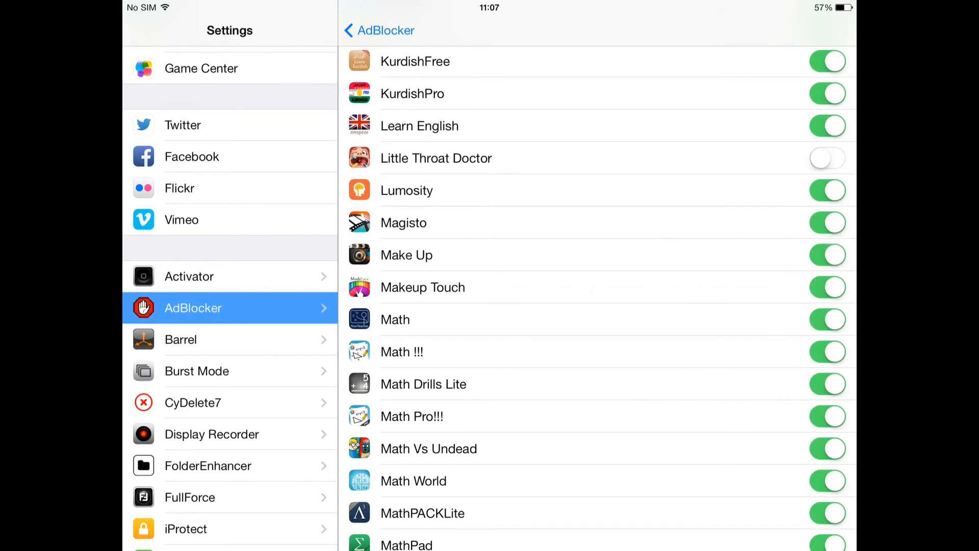
# Step: Scroll through the rest of the per-app list, with Safari, Cydia and Flex off
pyautogui.scroll(-3)
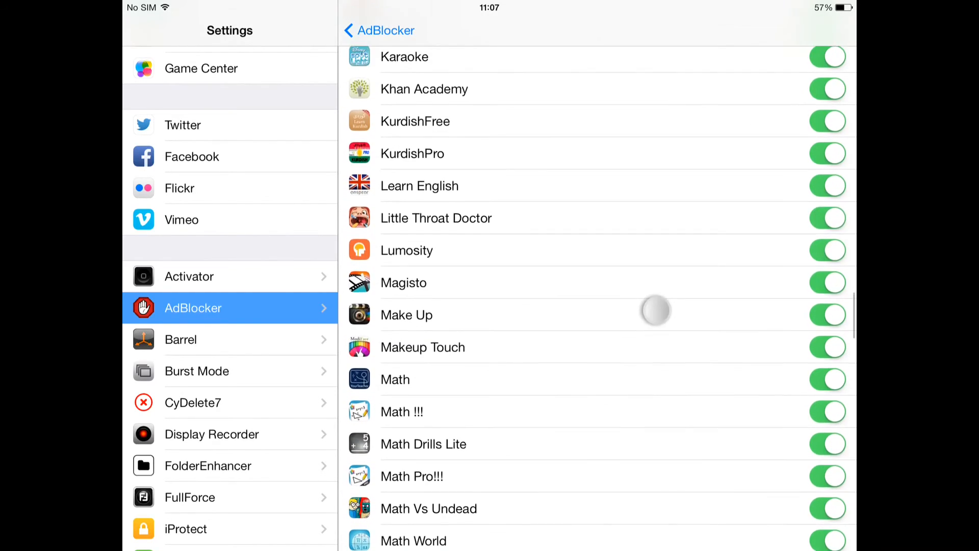
pyautogui.scroll(-3)
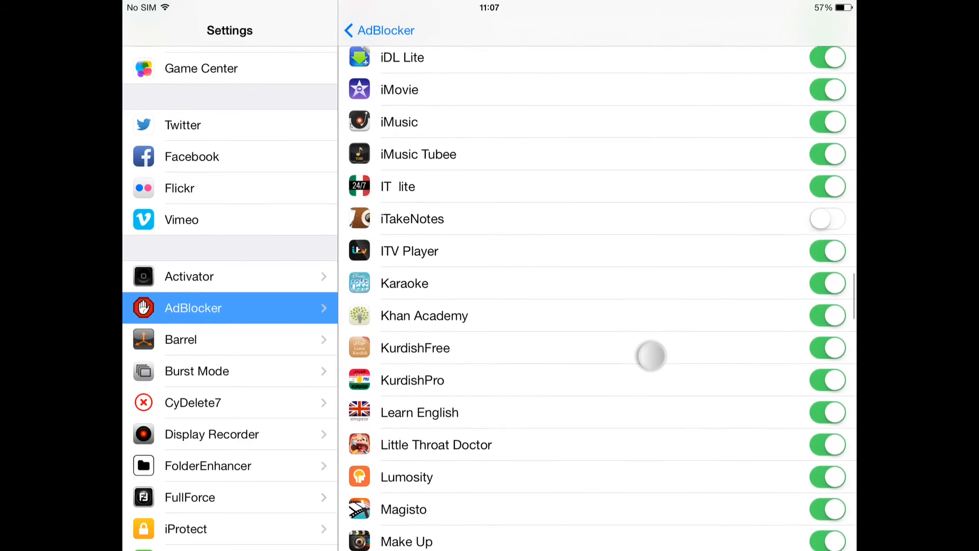
pyautogui.scroll(-3)
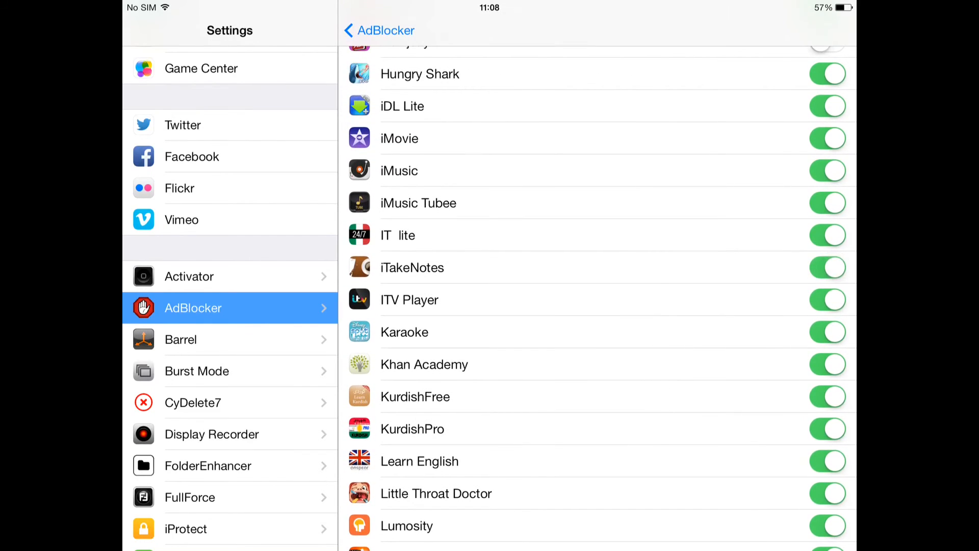
pyautogui.scroll(-3)
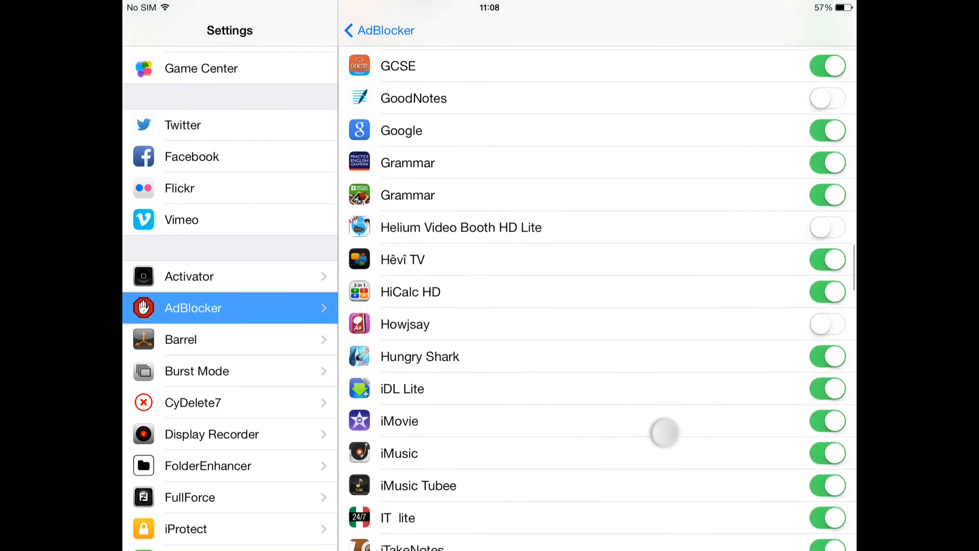
pyautogui.scroll(-3)
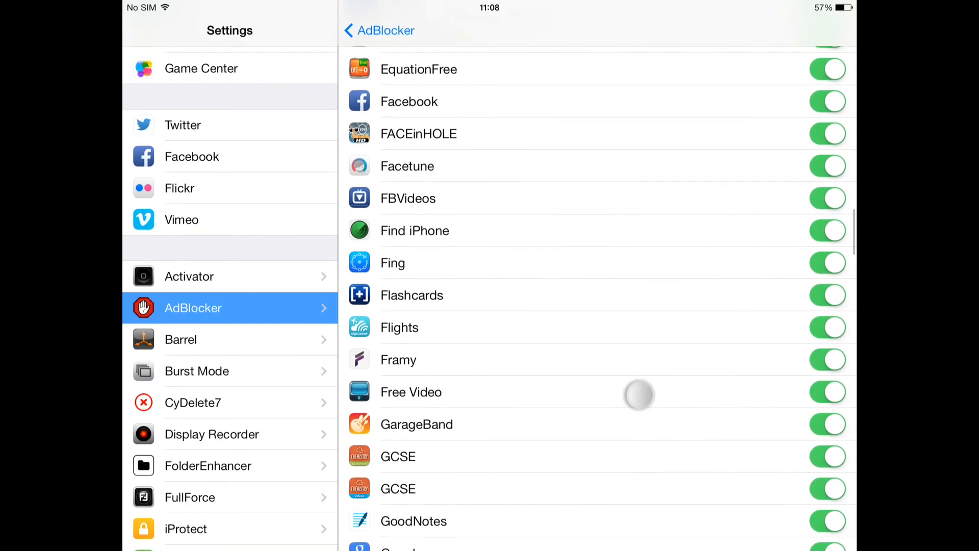
pyautogui.scroll(-3)
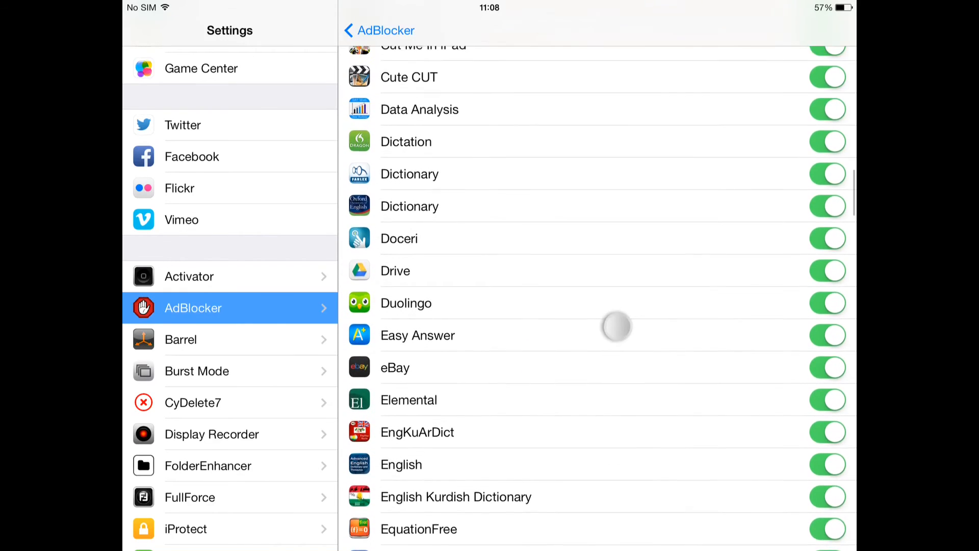
pyautogui.scroll(-3)
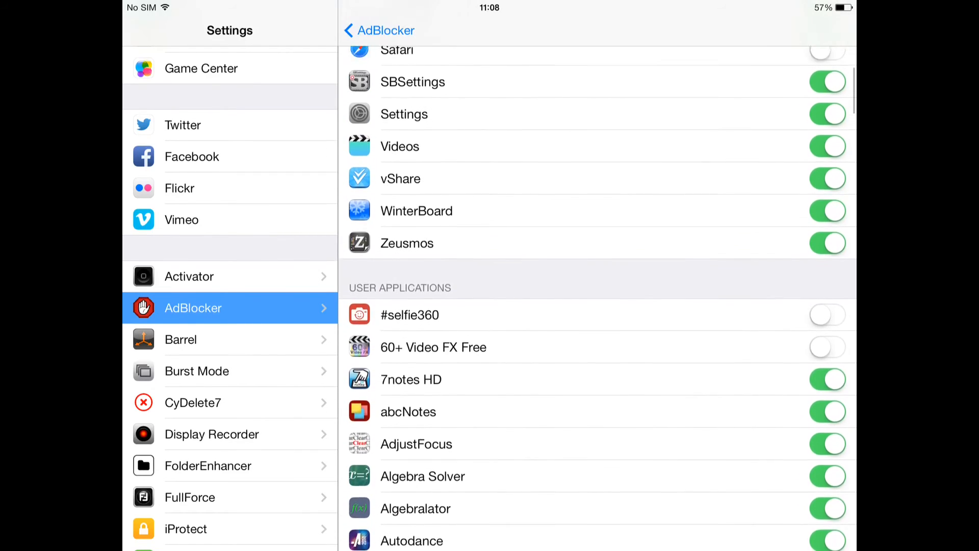
pyautogui.scroll(-3)
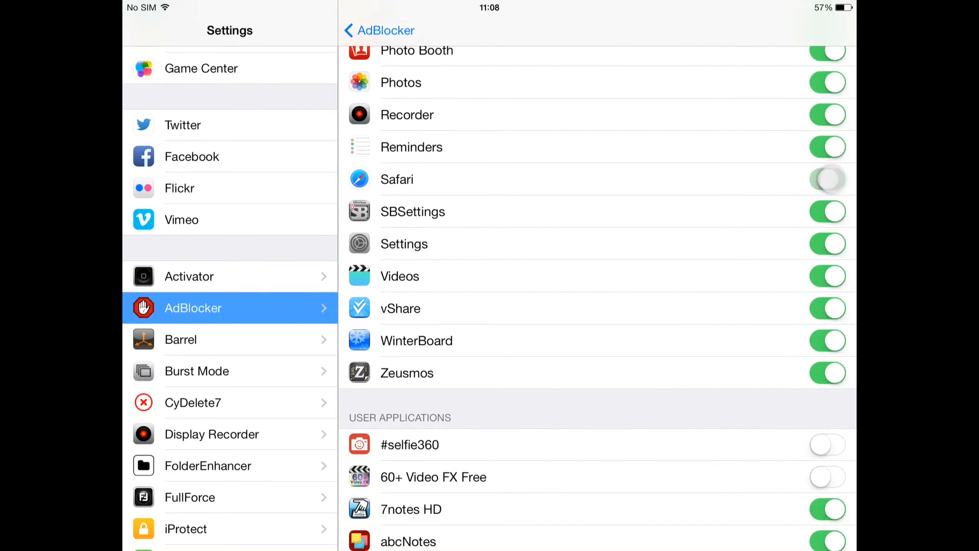
pyautogui.scroll(-3)
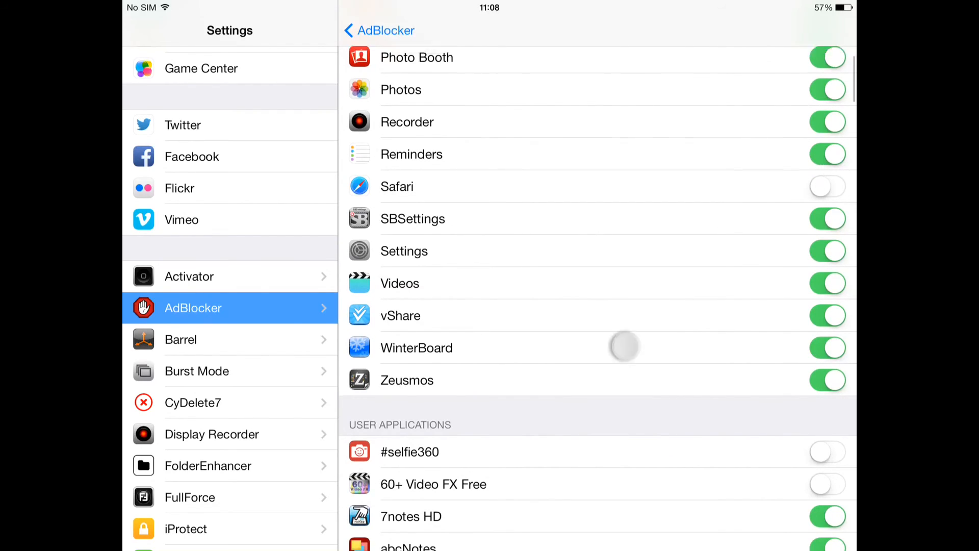
pyautogui.scroll(-3)
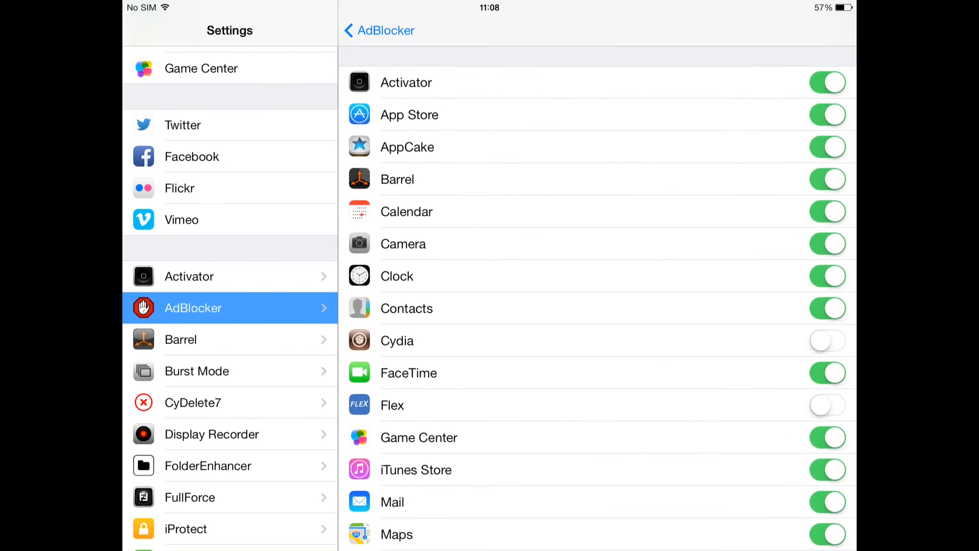
# Step: Return to Cydia's Complete screen and restart SpringBoard to activate AdBlocker
pyautogui.press('home')
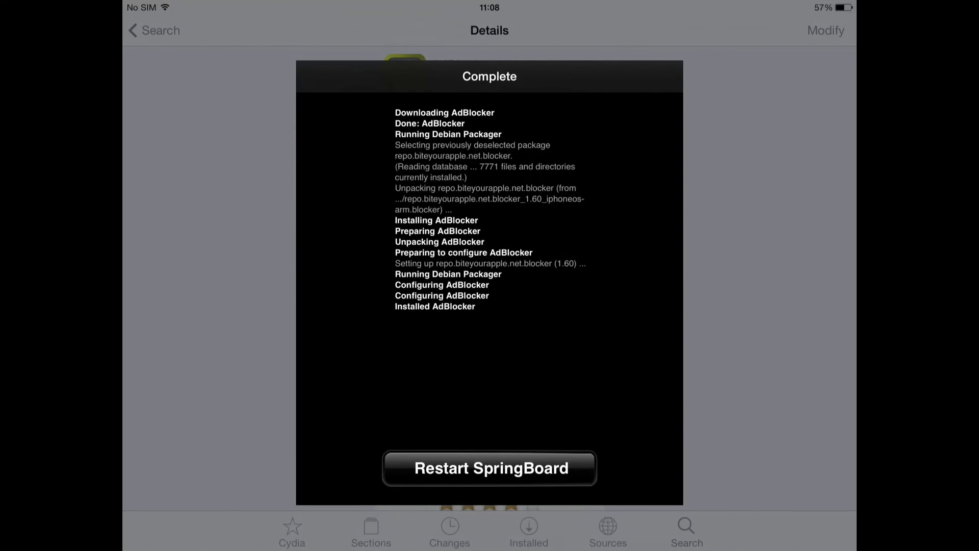
pyautogui.click(489, 468)
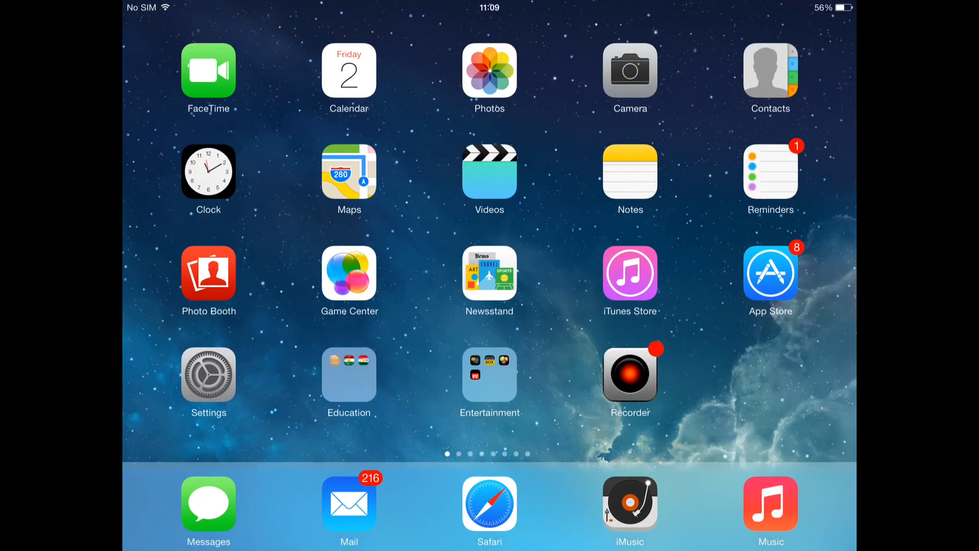
# Step: Launch MovieBox and scroll the Movies poster grid, confirming no ad banner appears
pyautogui.click(630, 503)
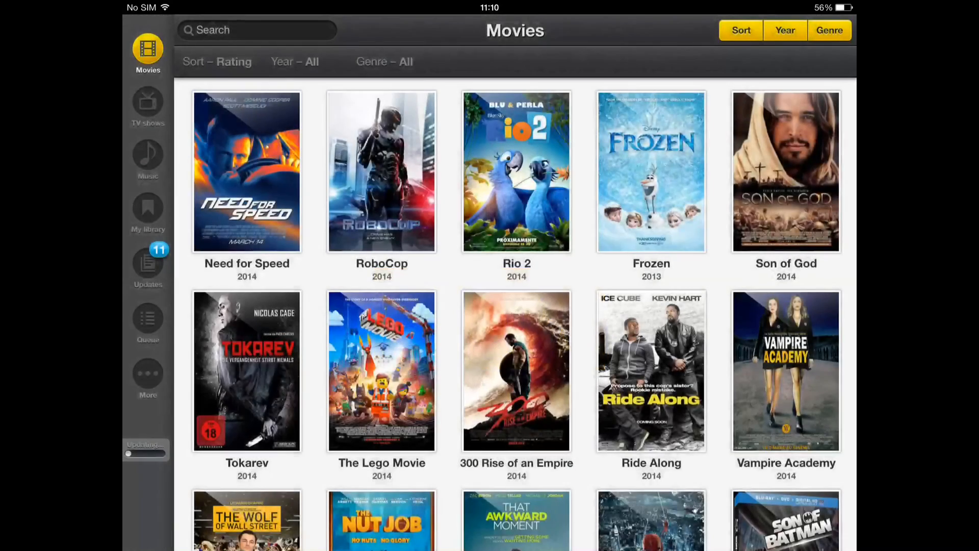
pyautogui.scroll(-3)
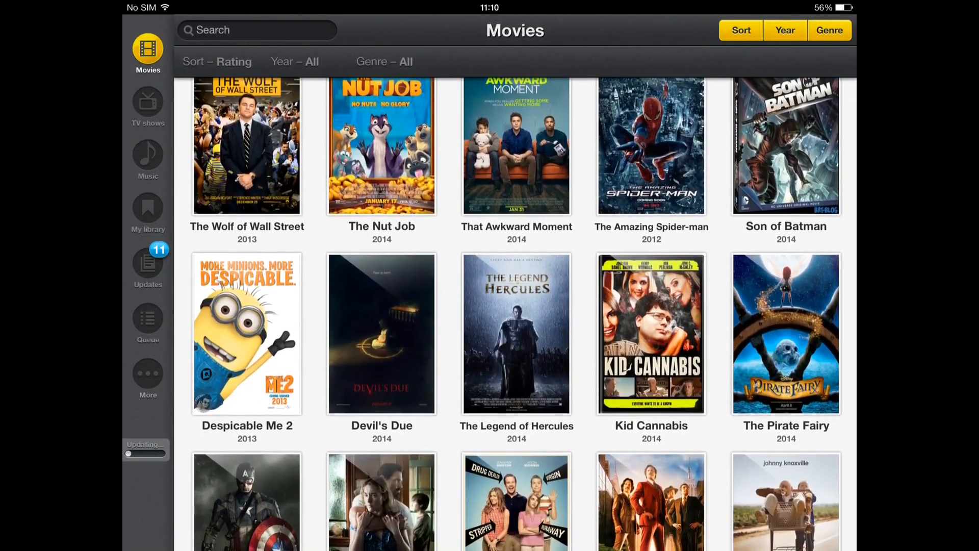
pyautogui.scroll(-3)
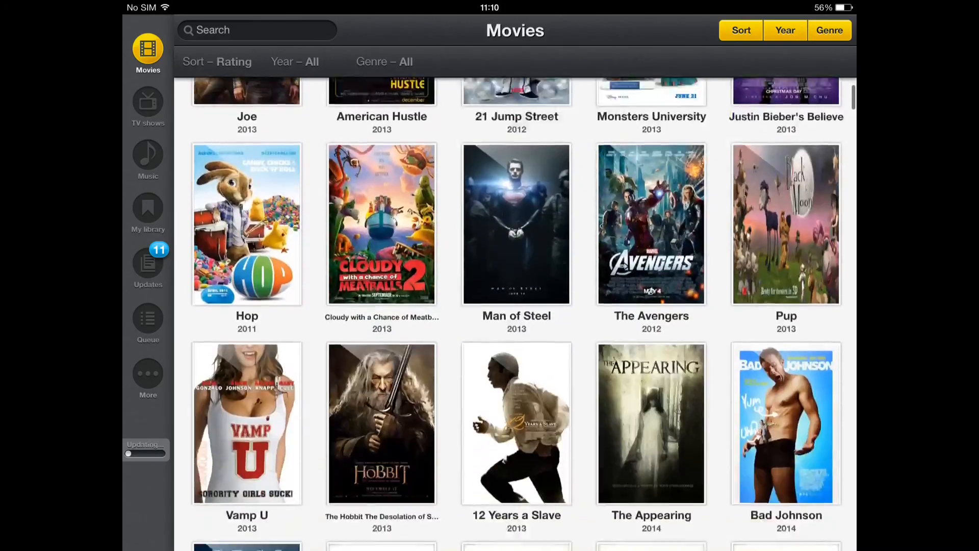
pyautogui.scroll(-3)
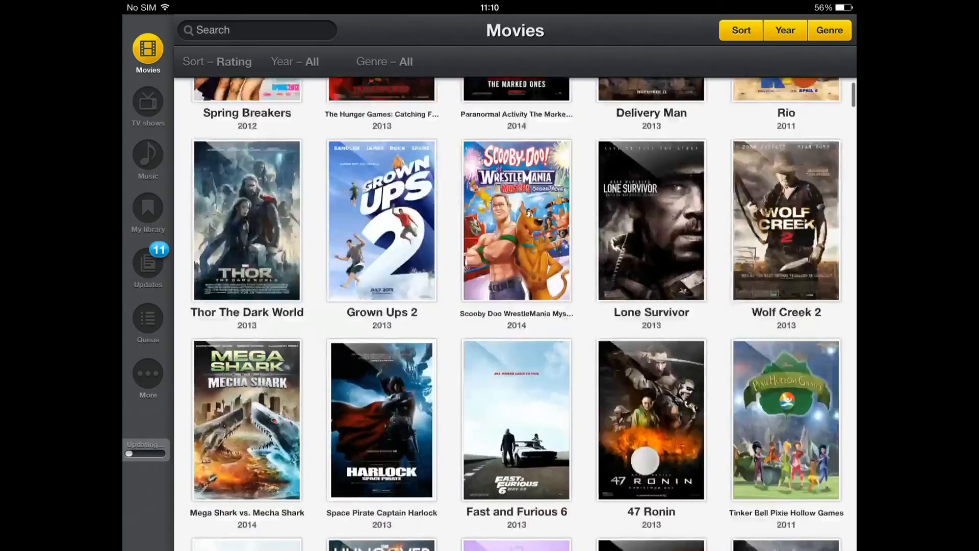